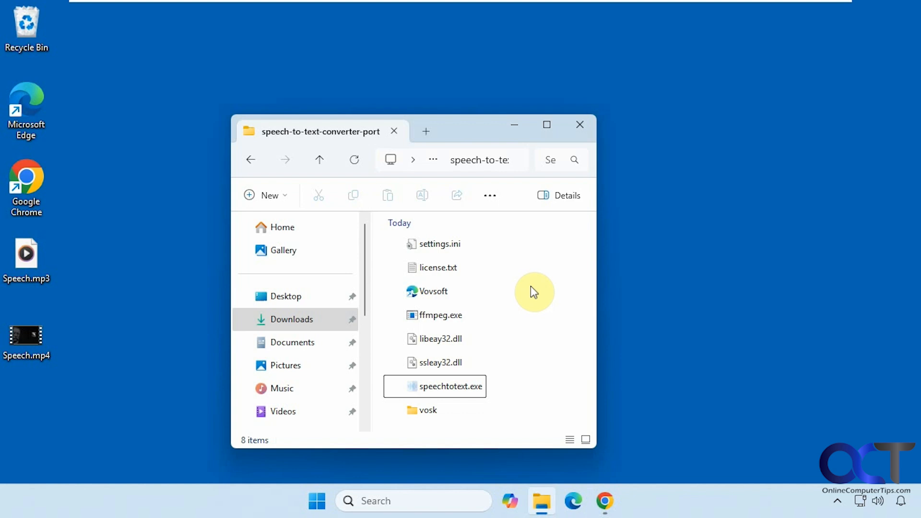
mouse_move(551, 248)
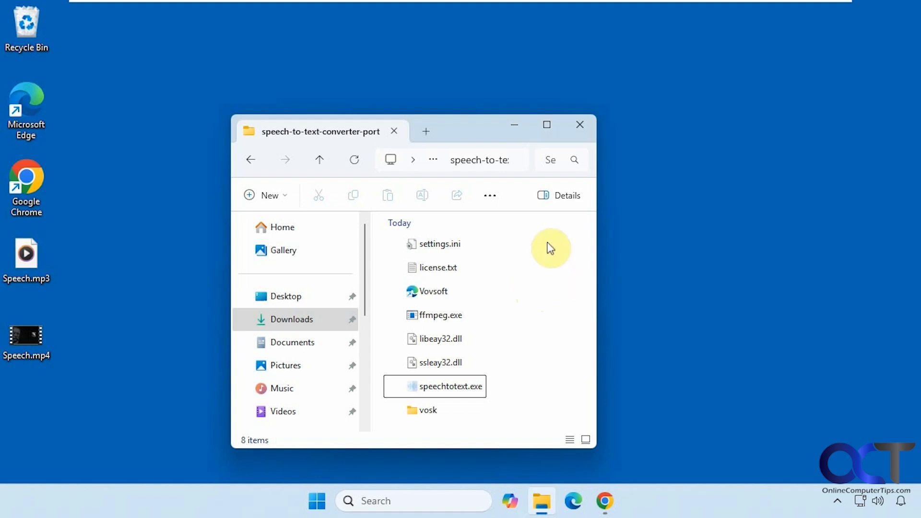
- Launch speechtotext.exe and dismiss the trial notice to reach the main window
click(435, 387)
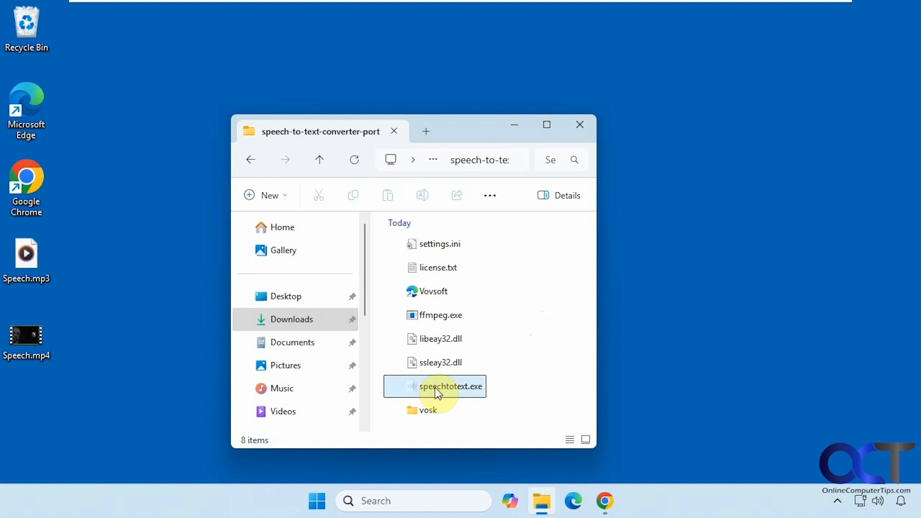
mouse_move(440, 391)
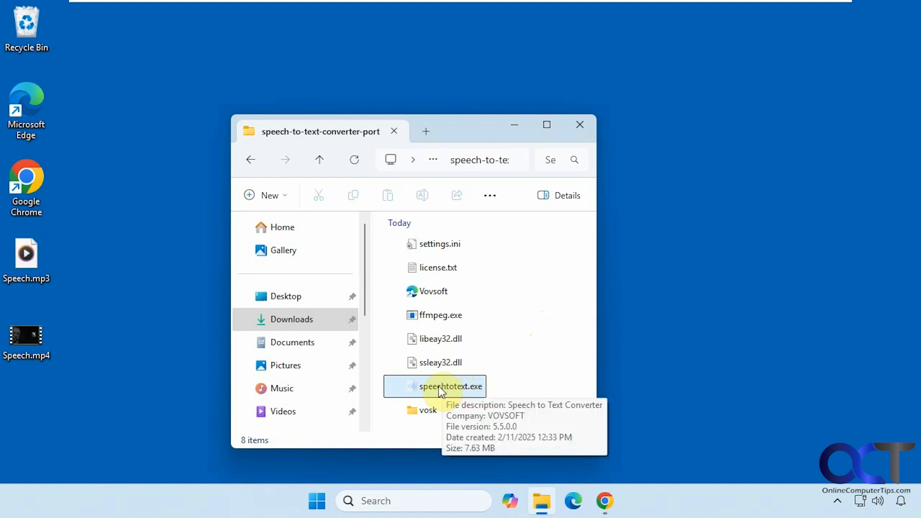
double_click(450, 386)
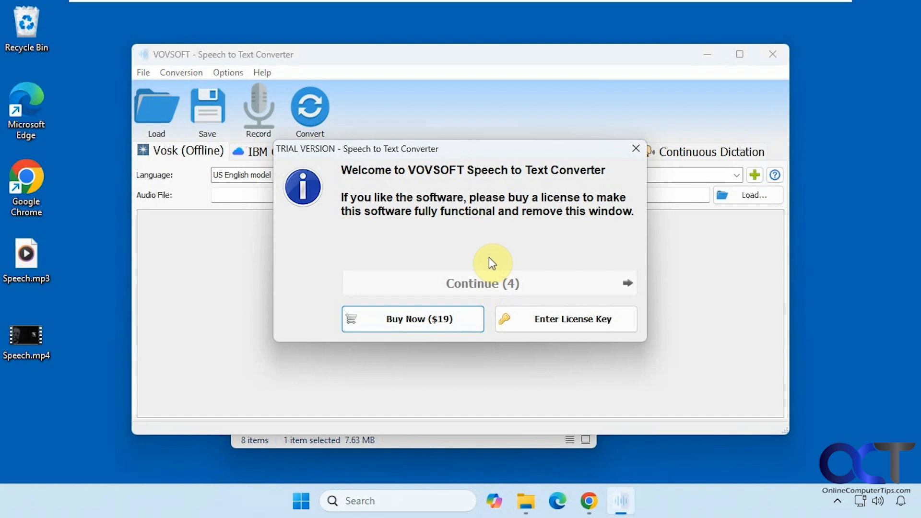
mouse_move(443, 267)
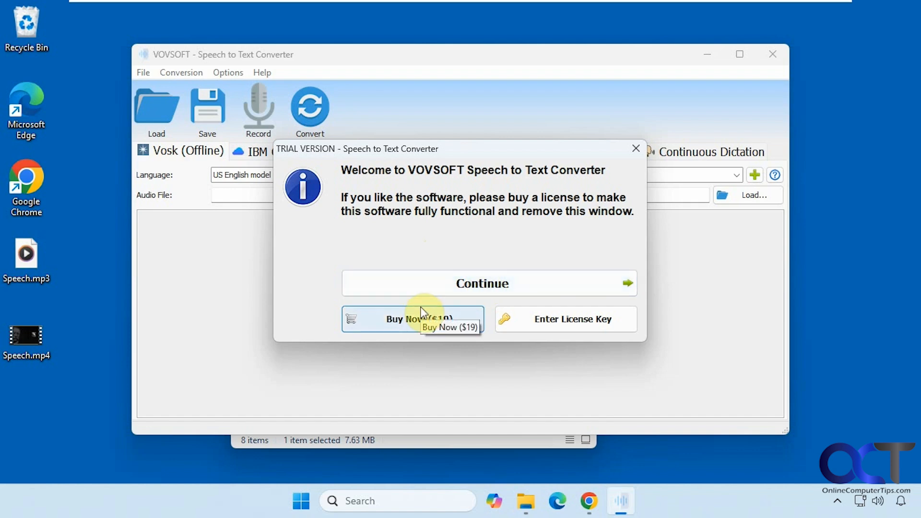
click(489, 283)
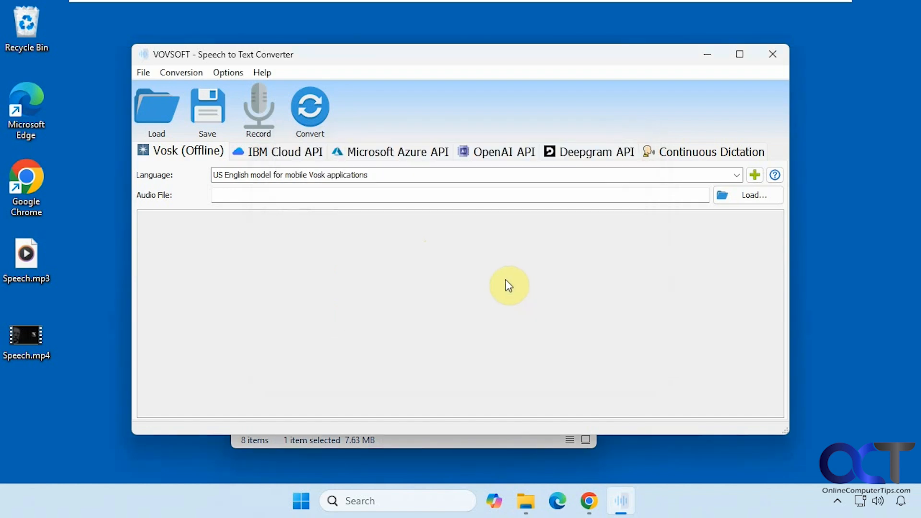
mouse_move(270, 246)
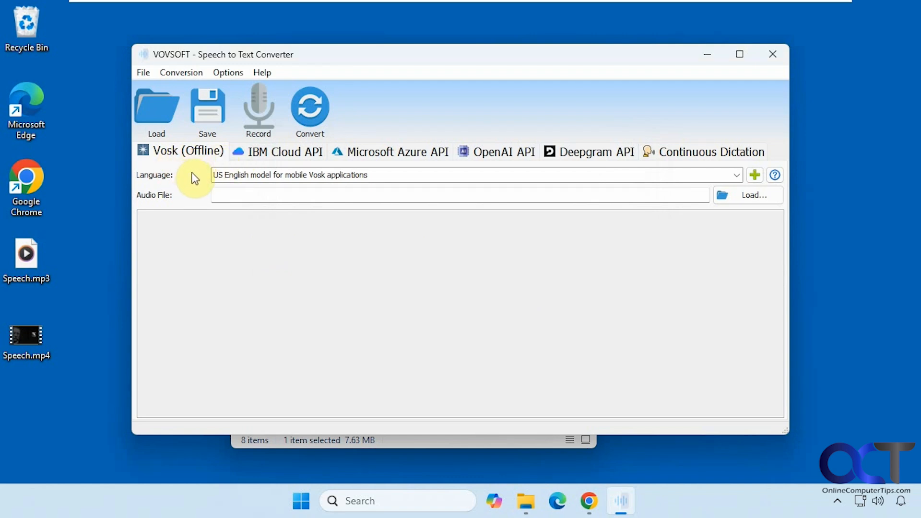
- Browse the IBM Cloud, Azure, OpenAI, Deepgram and Continuous Dictation tabs, ending on Vosk offline
click(283, 151)
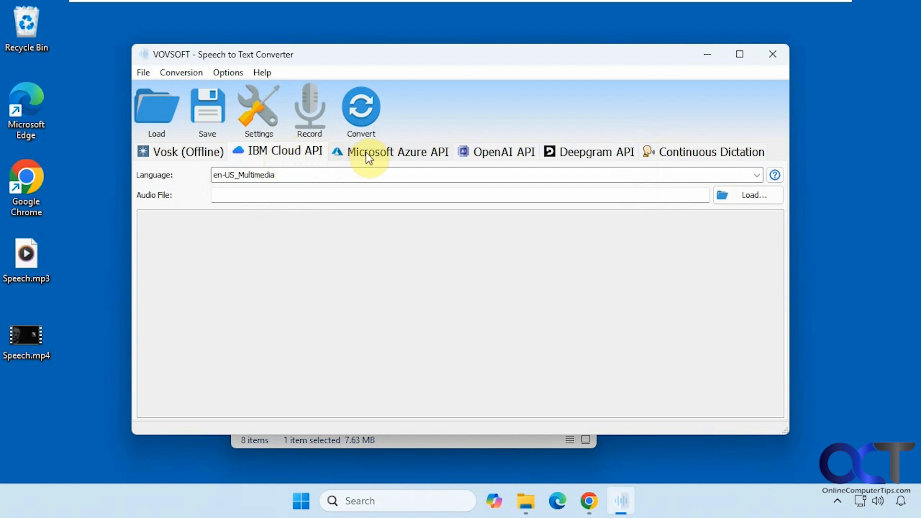
click(397, 152)
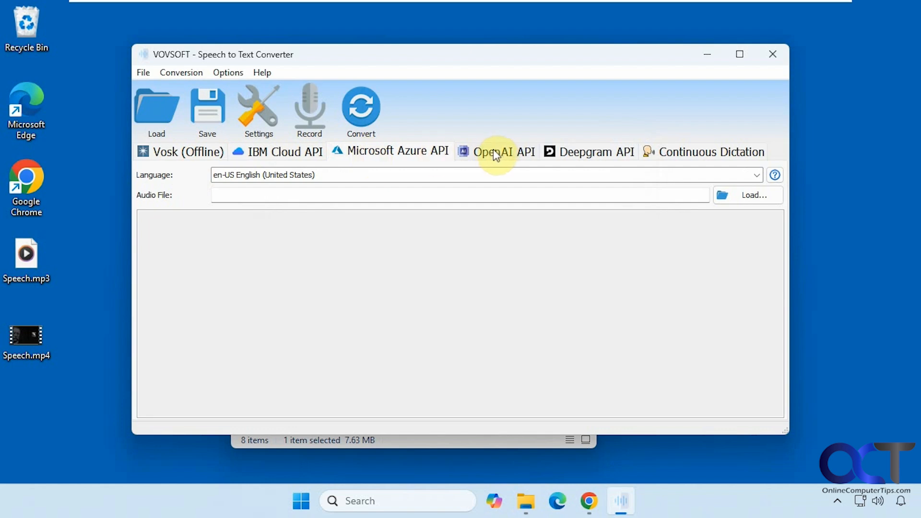
click(503, 152)
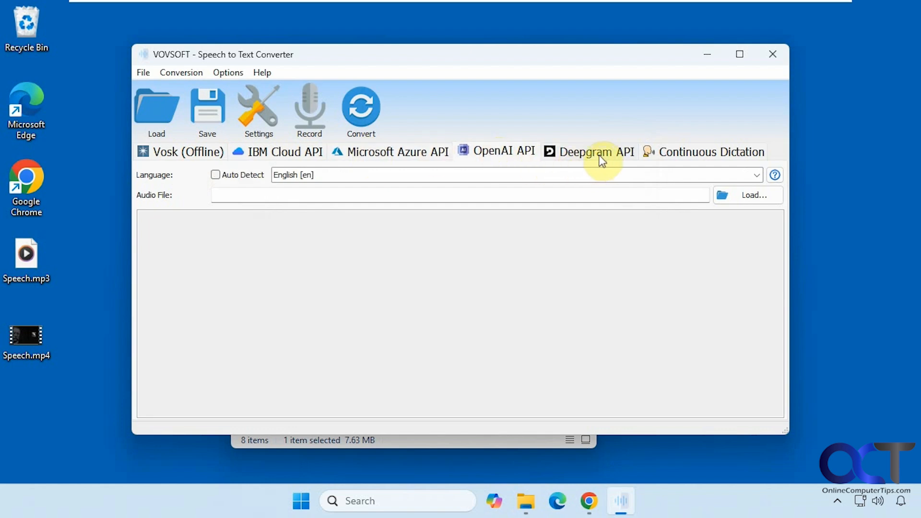
click(712, 152)
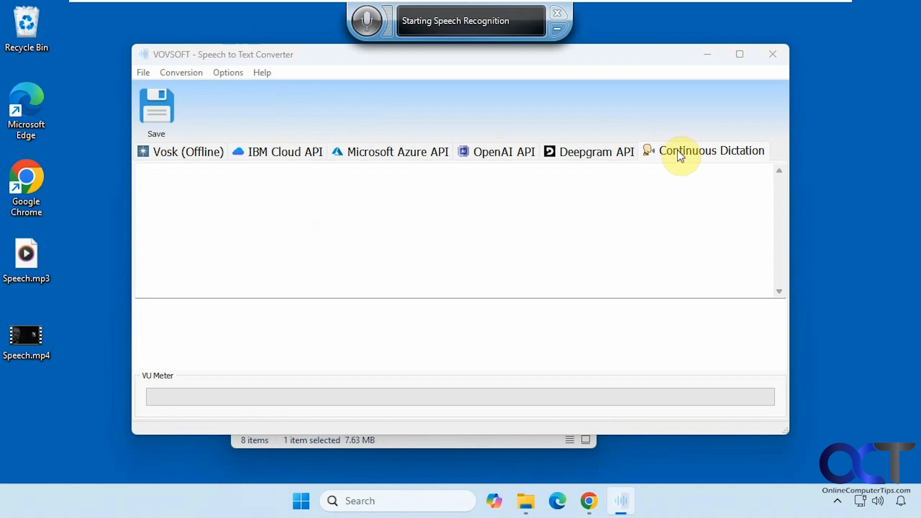
click(711, 151)
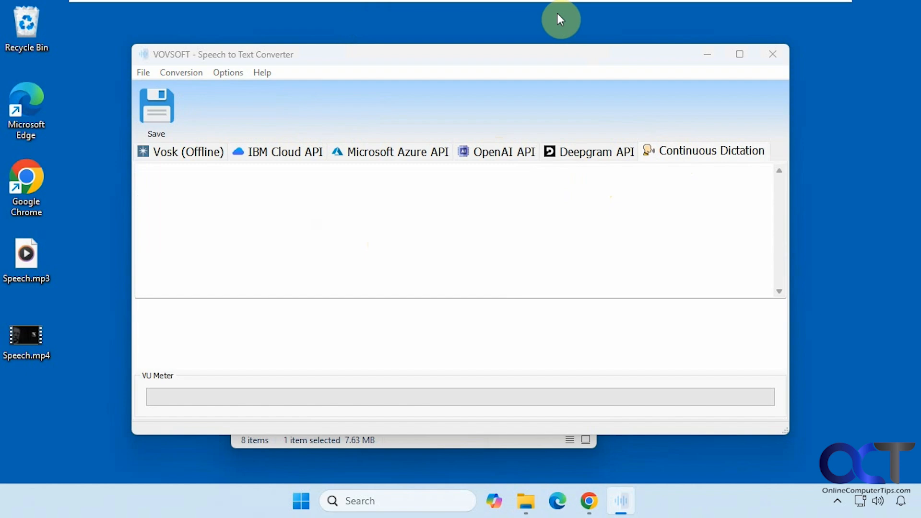
click(188, 152)
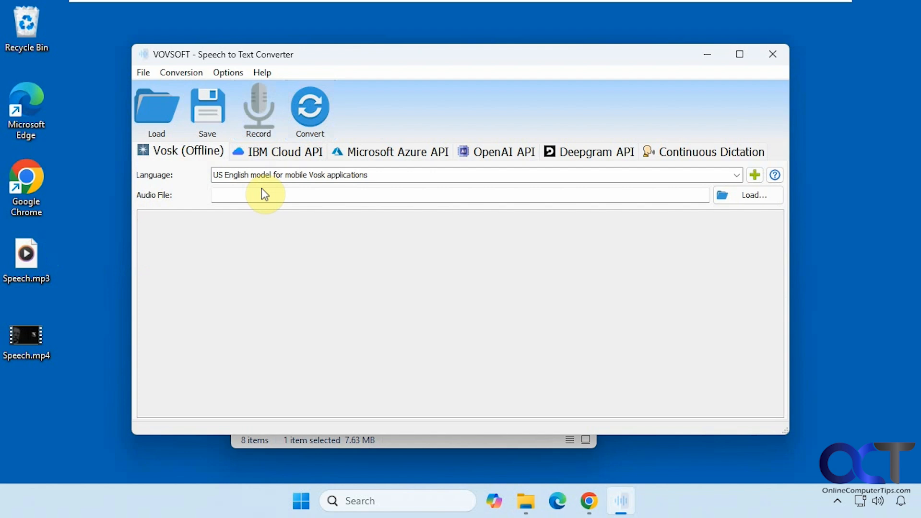
mouse_move(373, 272)
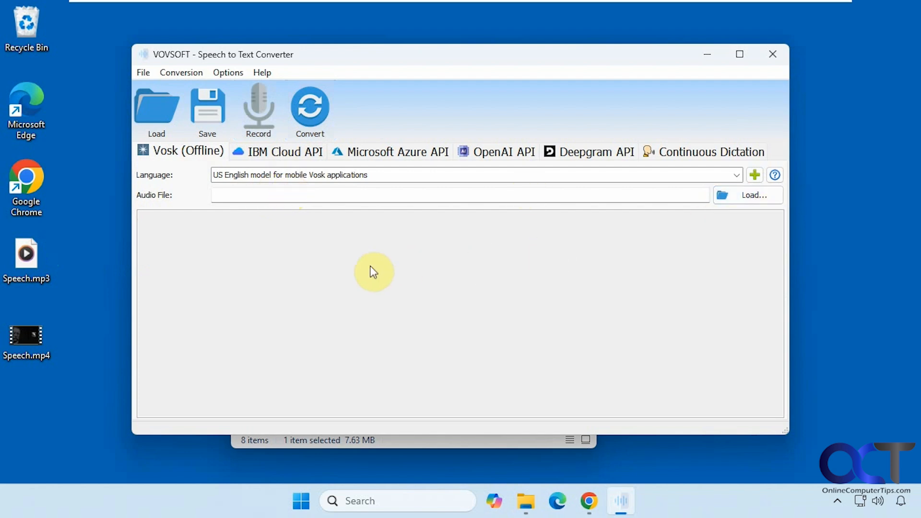
mouse_move(364, 278)
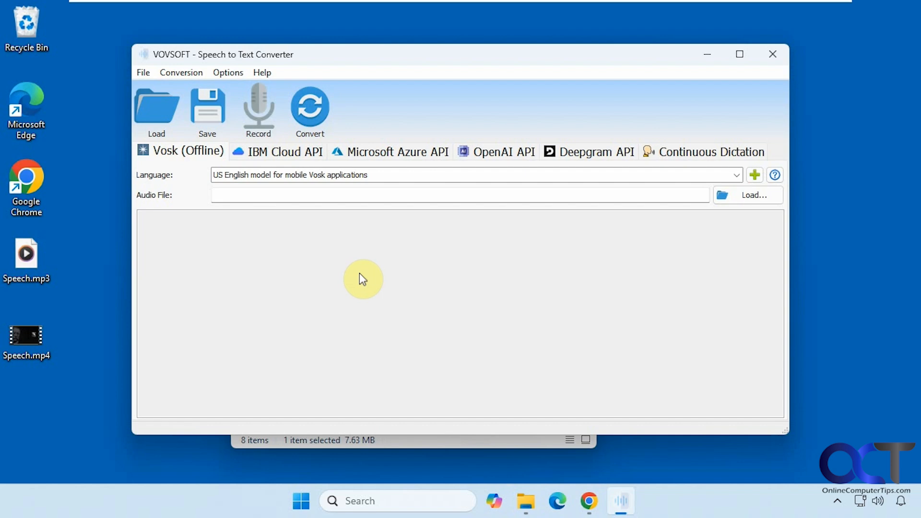
mouse_move(66, 228)
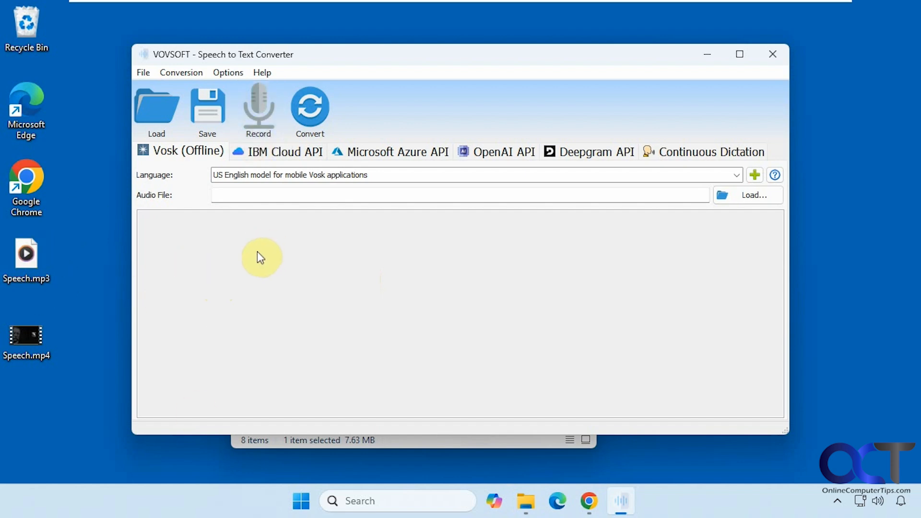
- Record a microphone clip saved as MyRecord.wav, then play it back and close the player
click(258, 109)
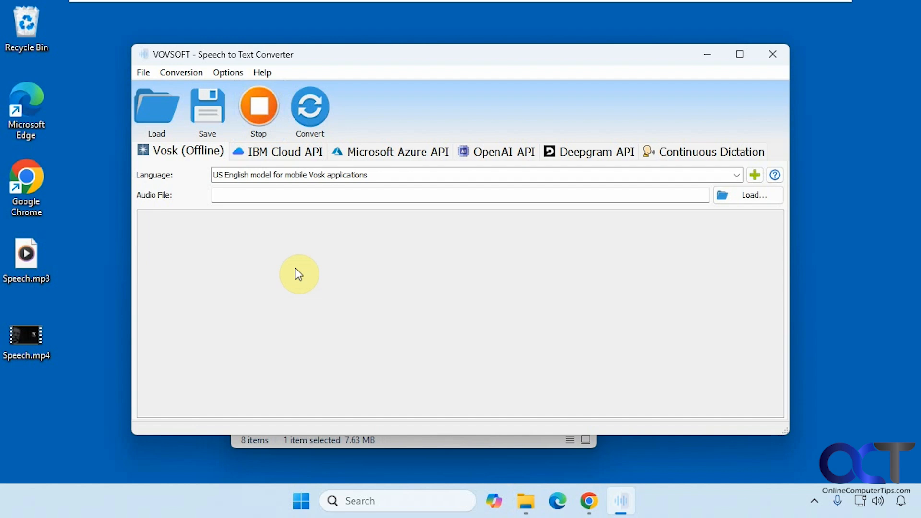
click(258, 108)
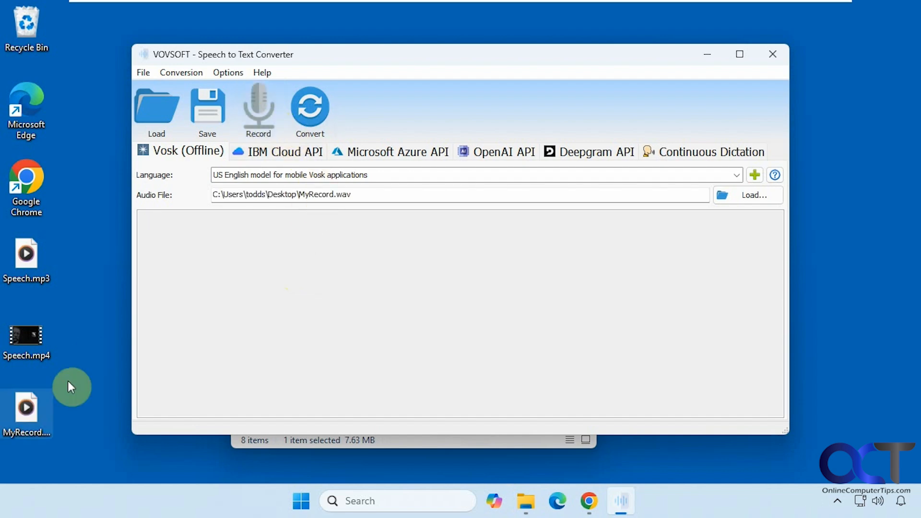
double_click(26, 408)
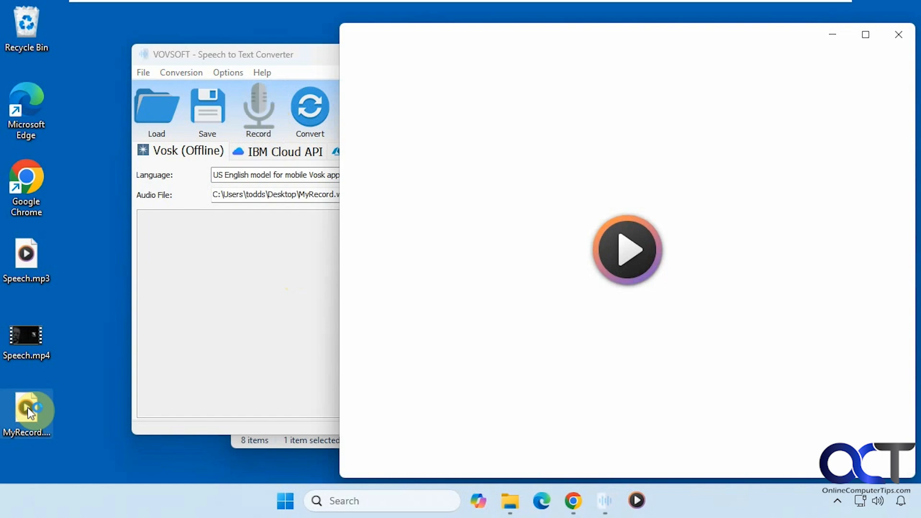
click(626, 249)
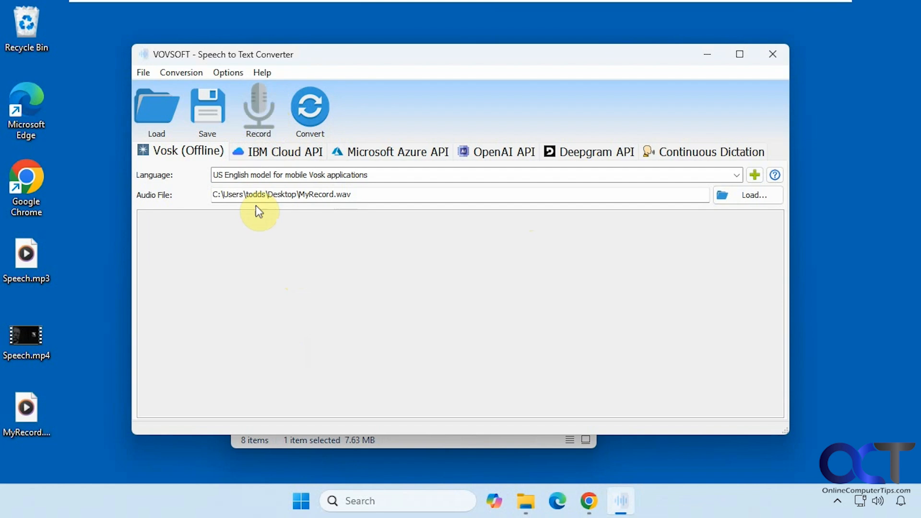
mouse_move(329, 155)
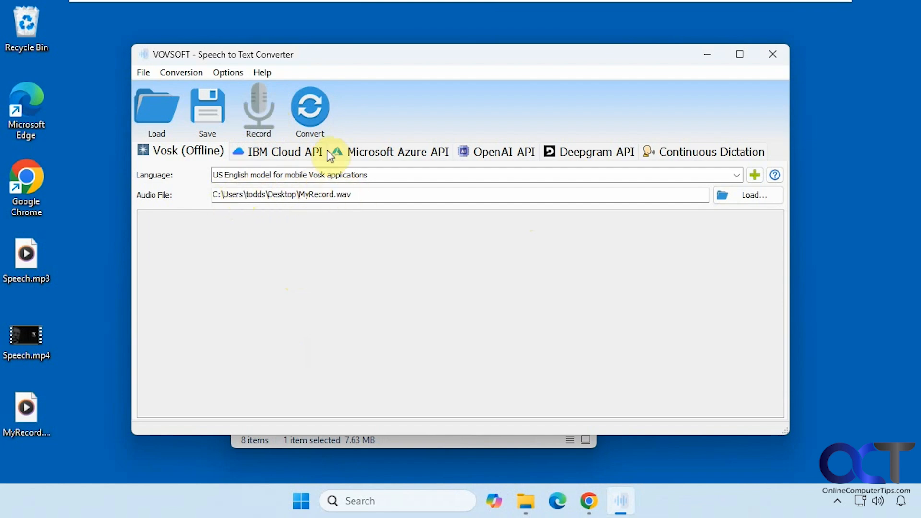
- Transcribe MyRecord.wav into its two spoken sentences
click(310, 109)
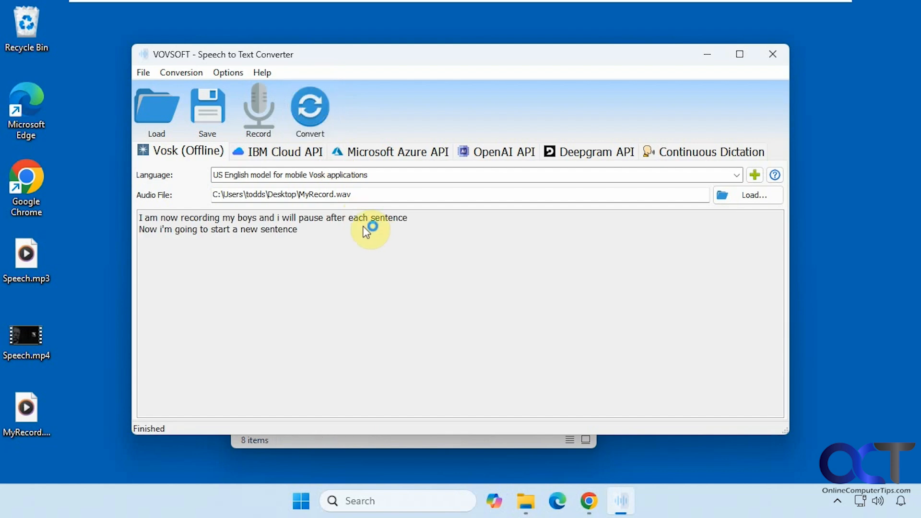
mouse_move(246, 226)
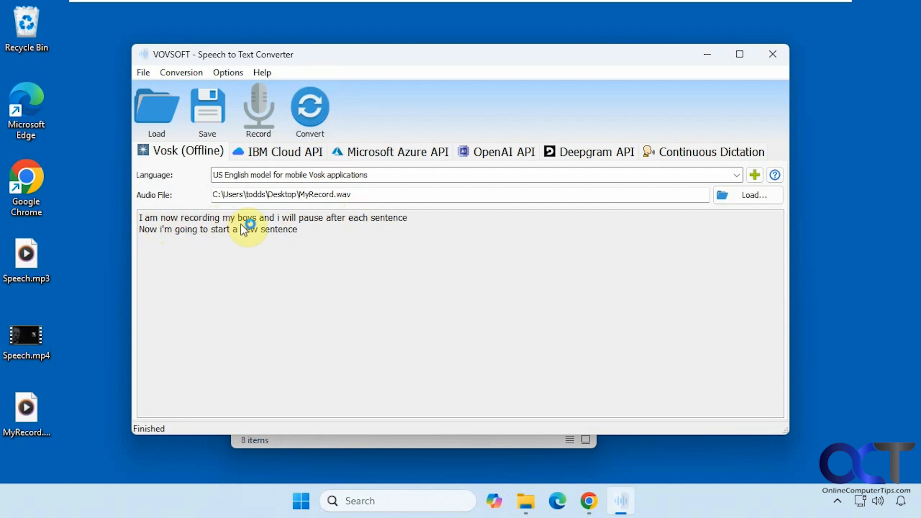
mouse_move(176, 226)
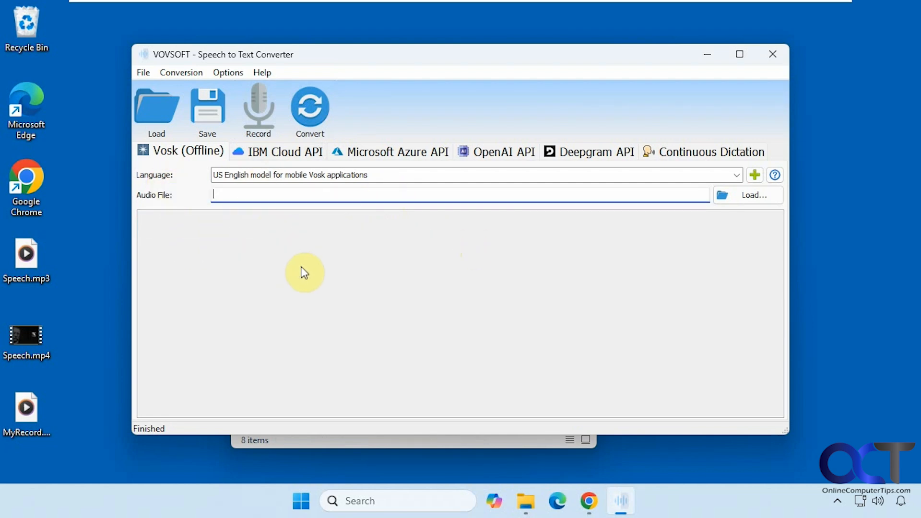
- Record MyRecord (2).wav, transcribe it into three sentences, then clear text and audio field
click(259, 106)
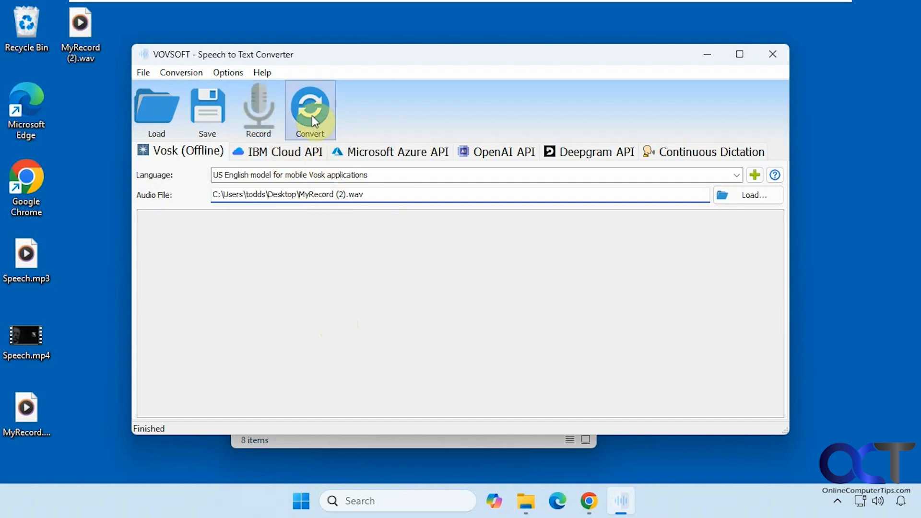
click(310, 109)
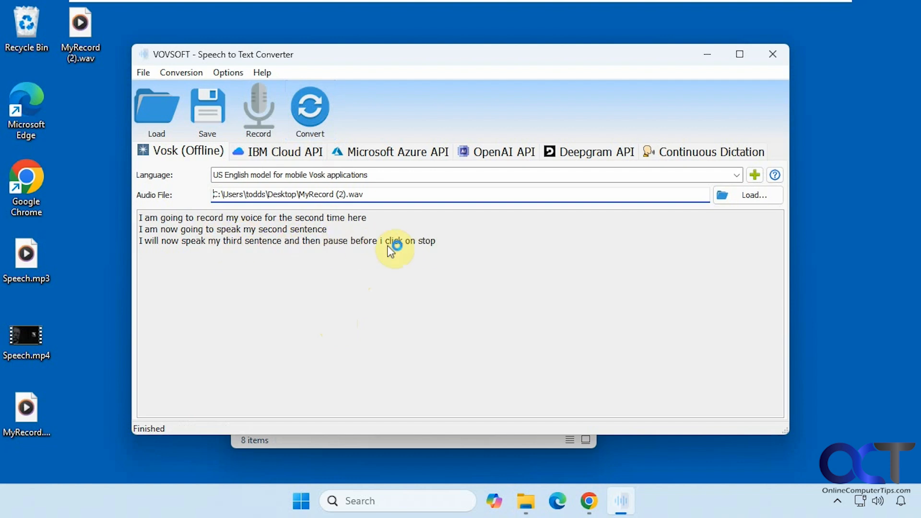
mouse_move(366, 265)
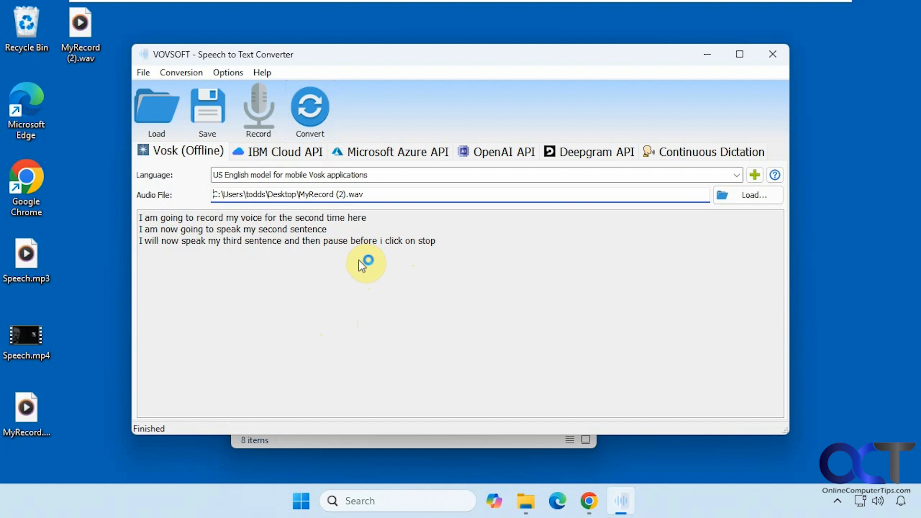
mouse_move(385, 270)
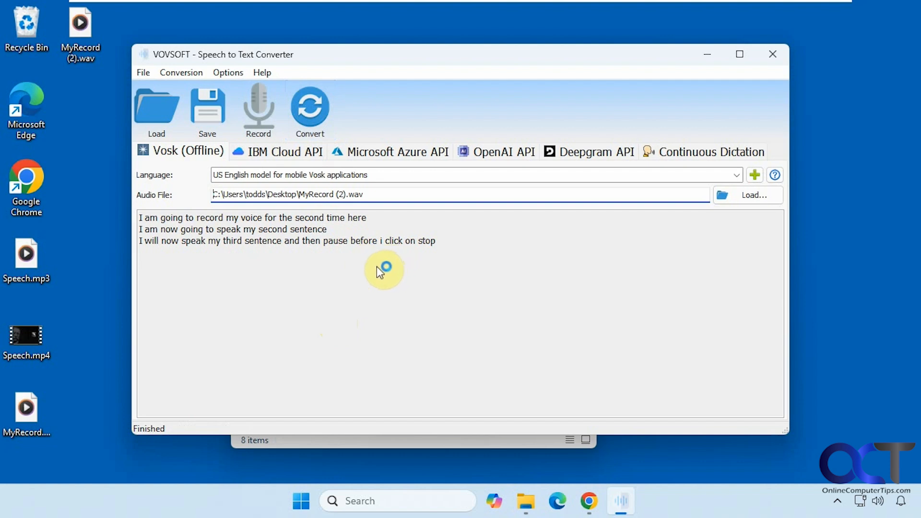
click(27, 340)
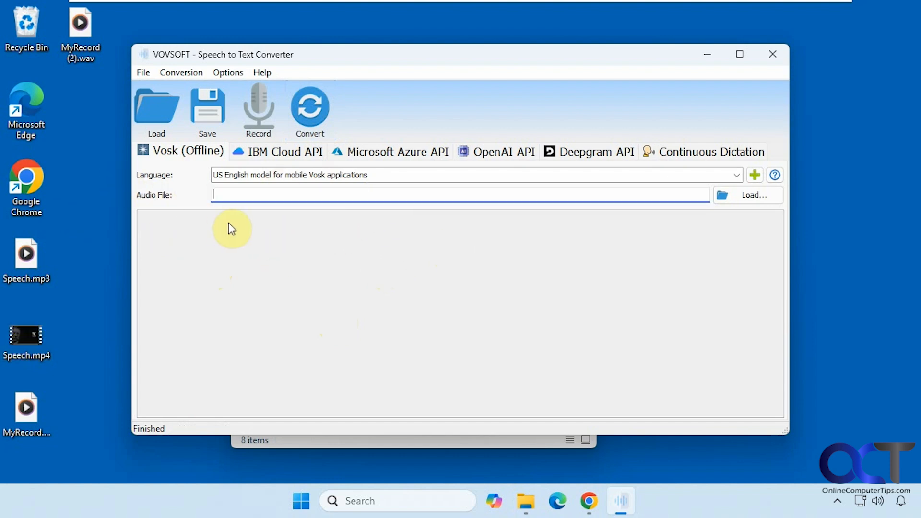
mouse_move(754, 195)
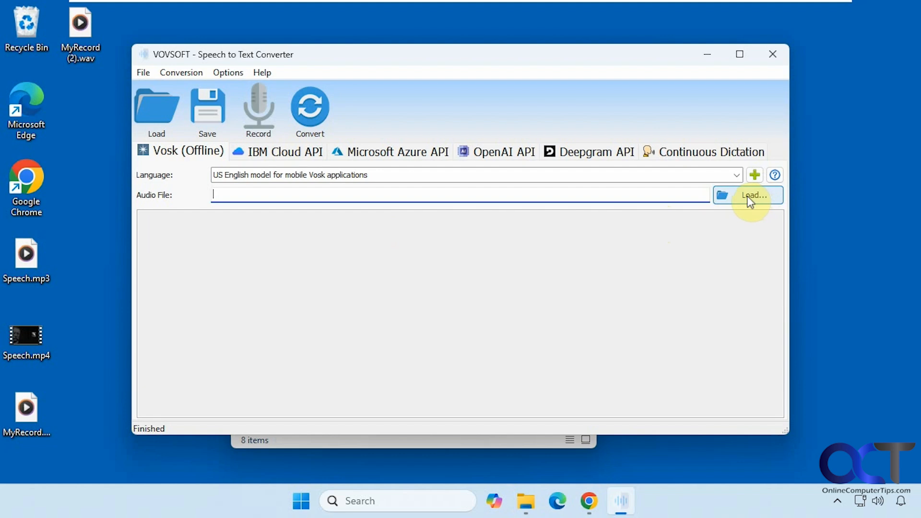
- Load Speech.mp4 as the audio file, then preview the video in a media player and close it
click(754, 196)
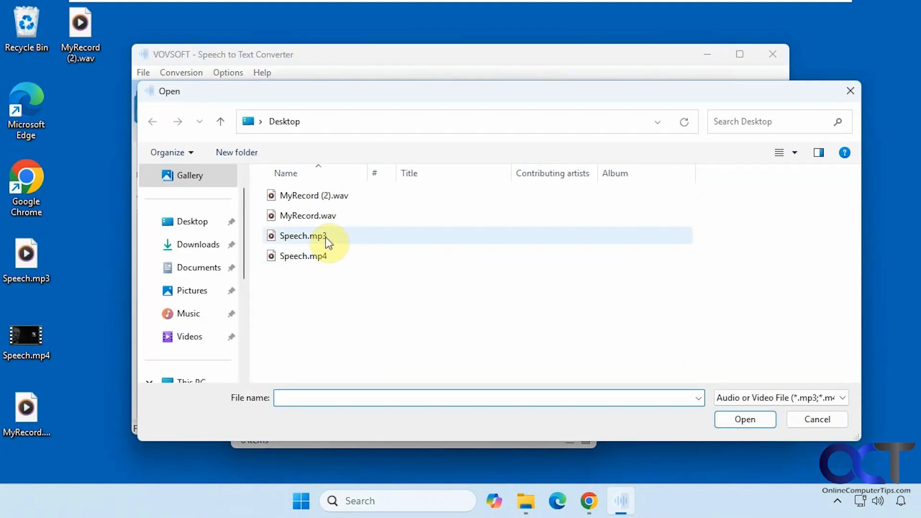
double_click(303, 256)
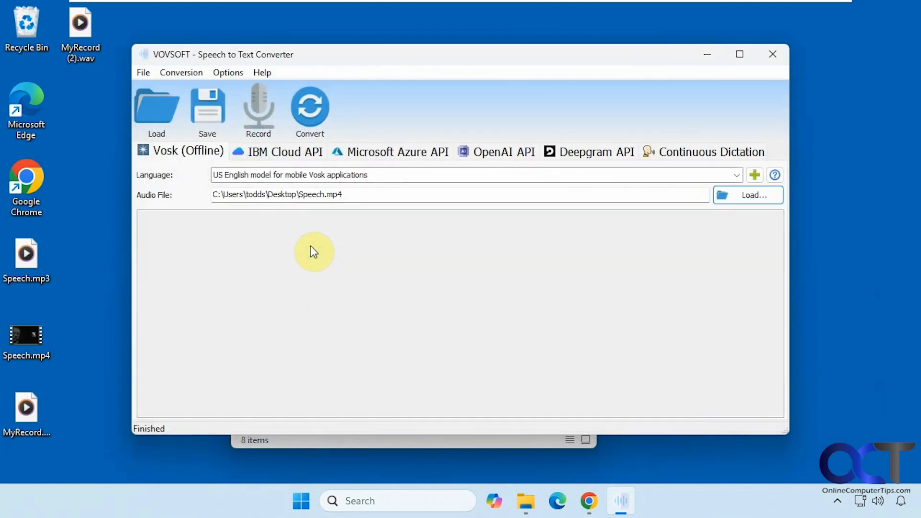
double_click(26, 337)
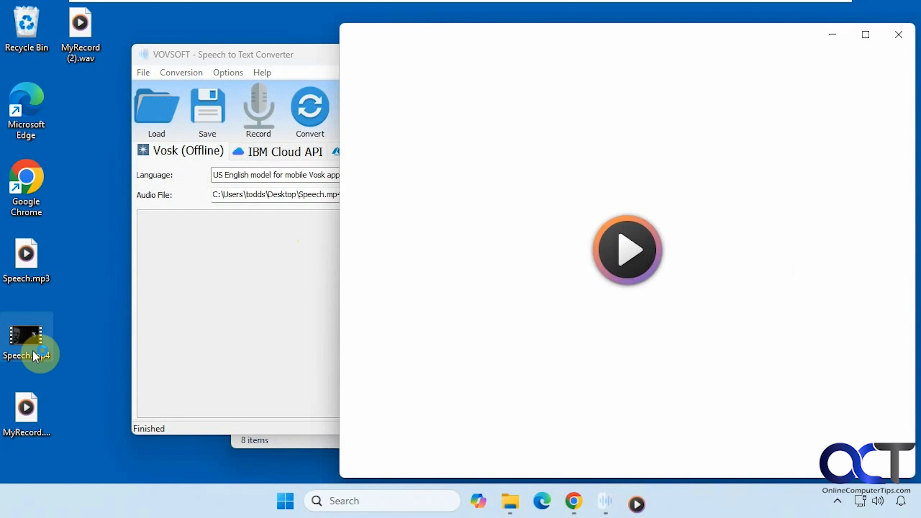
click(627, 249)
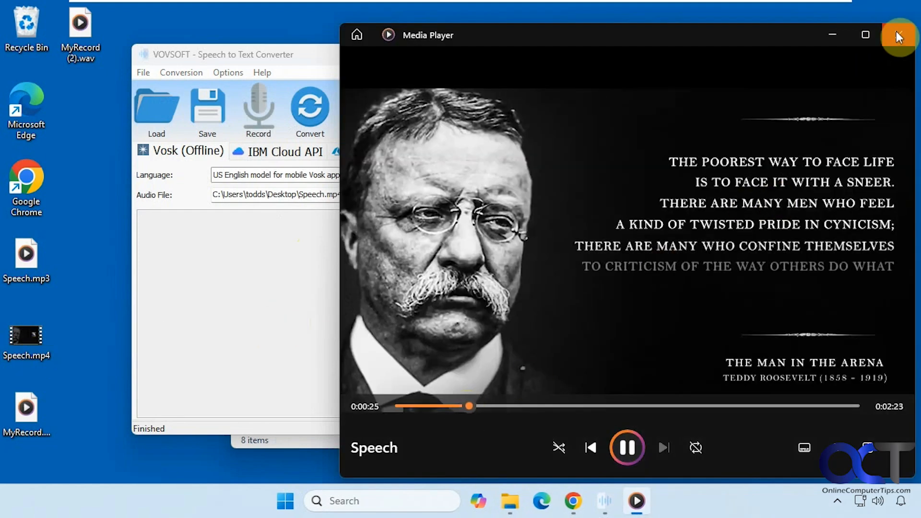
click(900, 34)
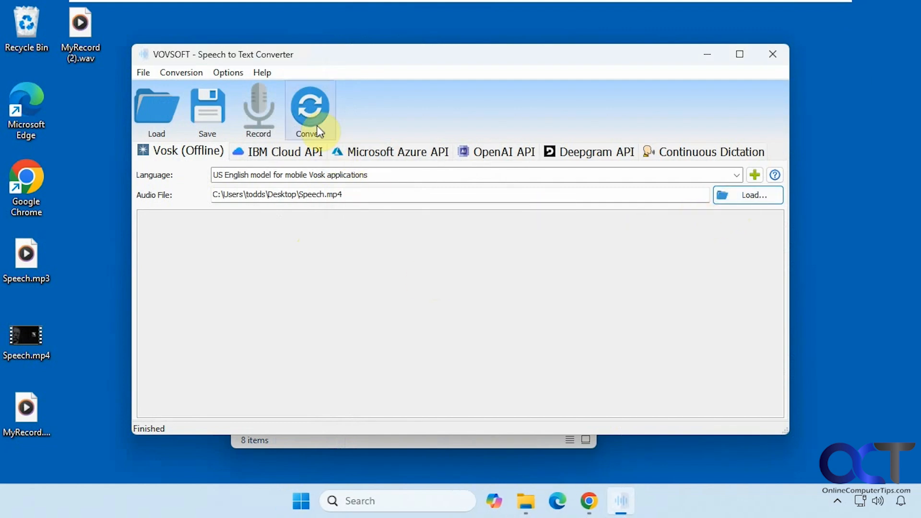
- Convert Speech.mp4 and scroll through the Man in the Arena transcript
click(309, 109)
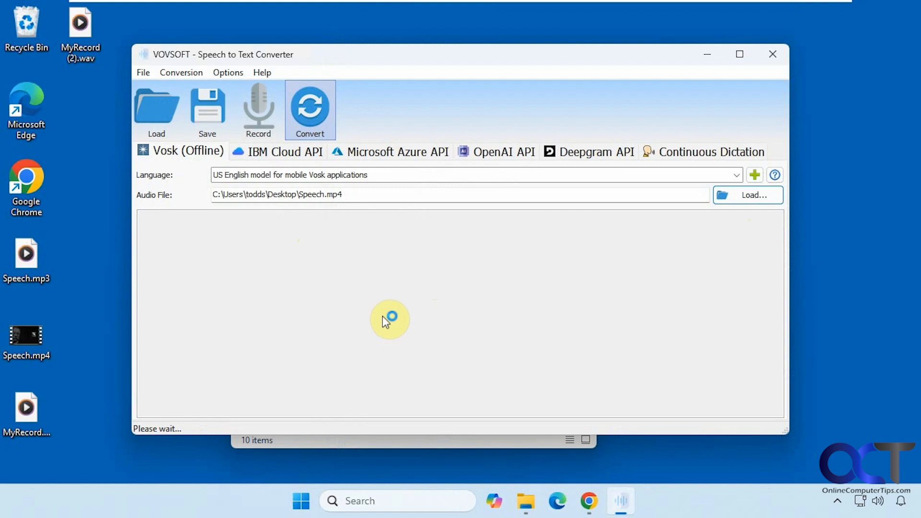
click(309, 110)
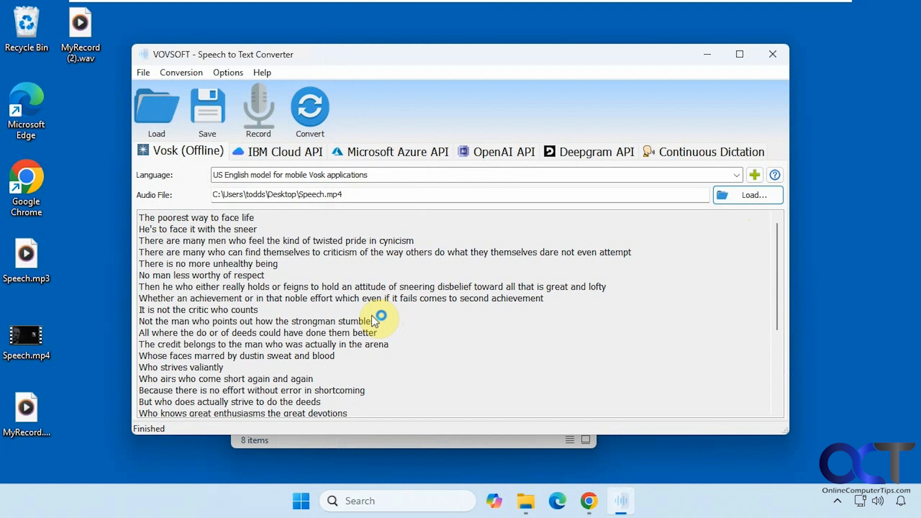
scroll(down, 3)
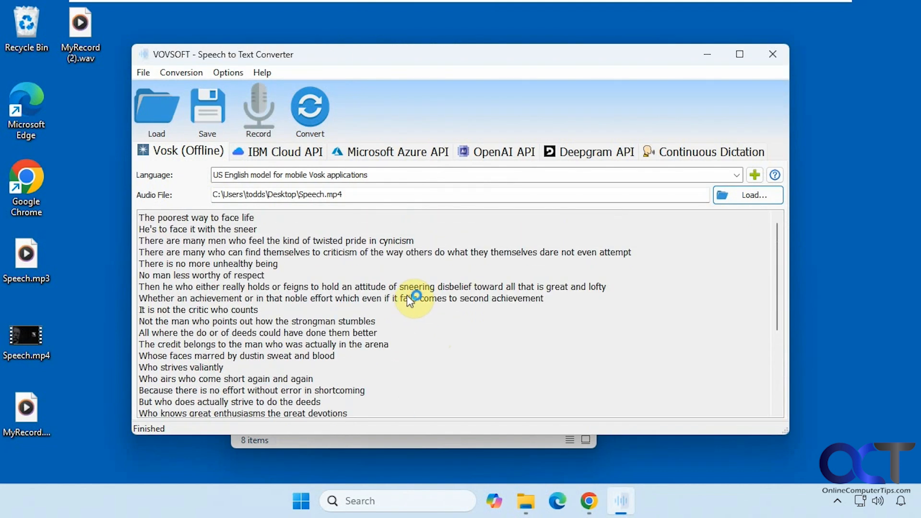
scroll(down, 3)
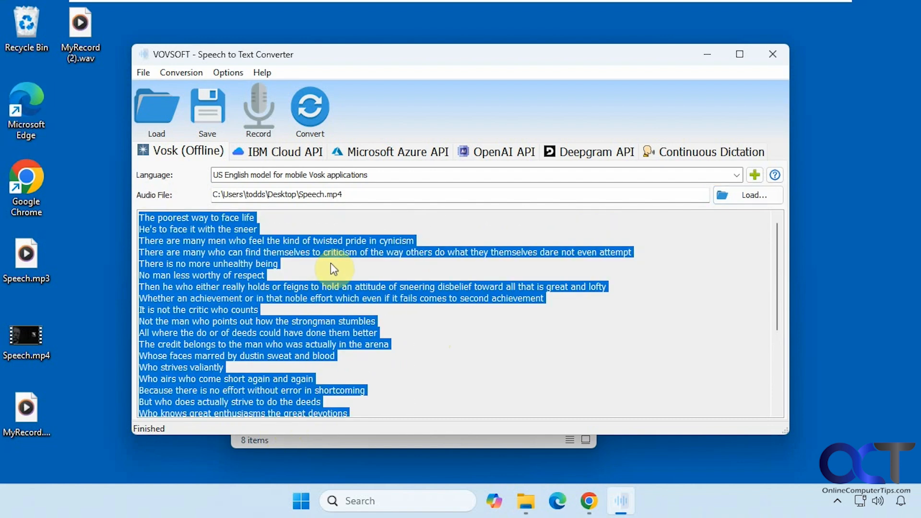
- Clear the old transcript, load Speech.mp3, transcribe it and scroll through the result
click(754, 195)
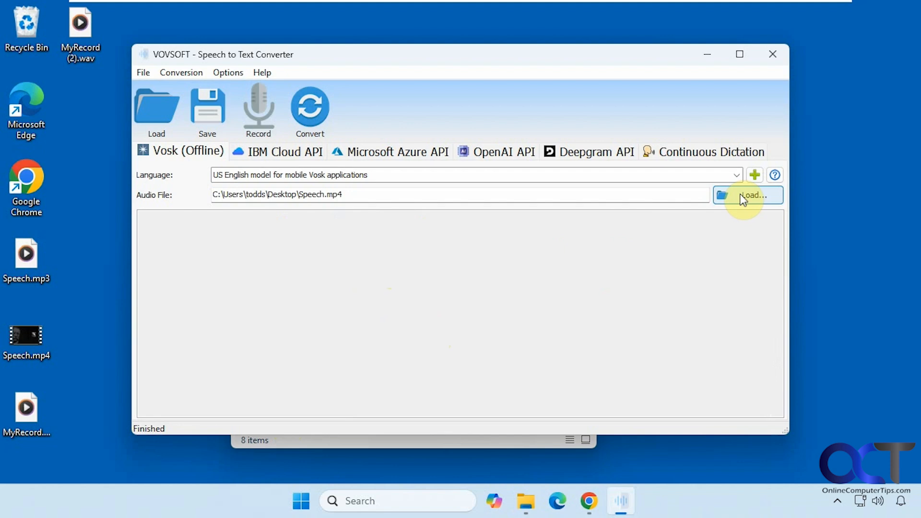
click(753, 194)
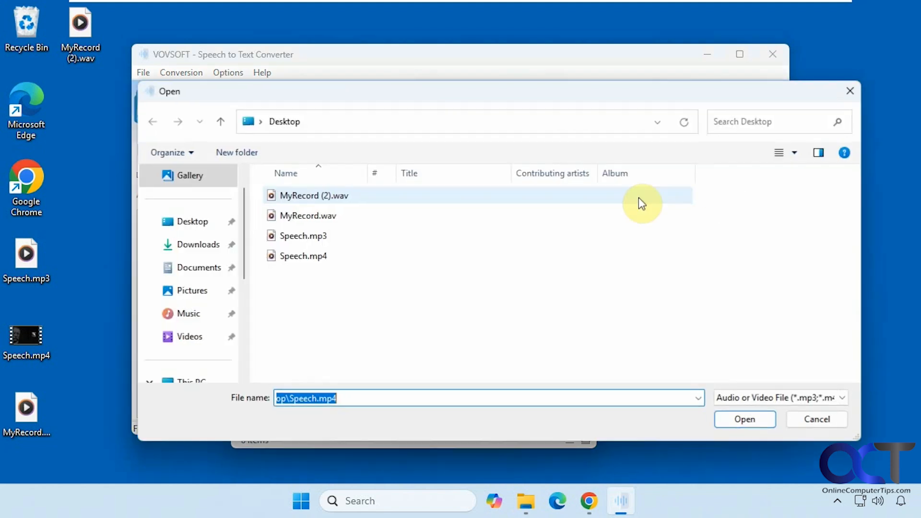
click(744, 419)
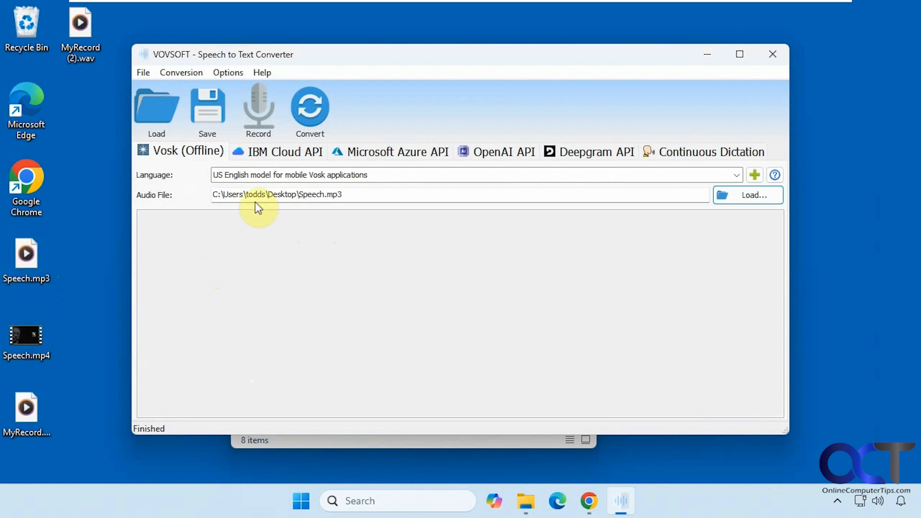
click(309, 109)
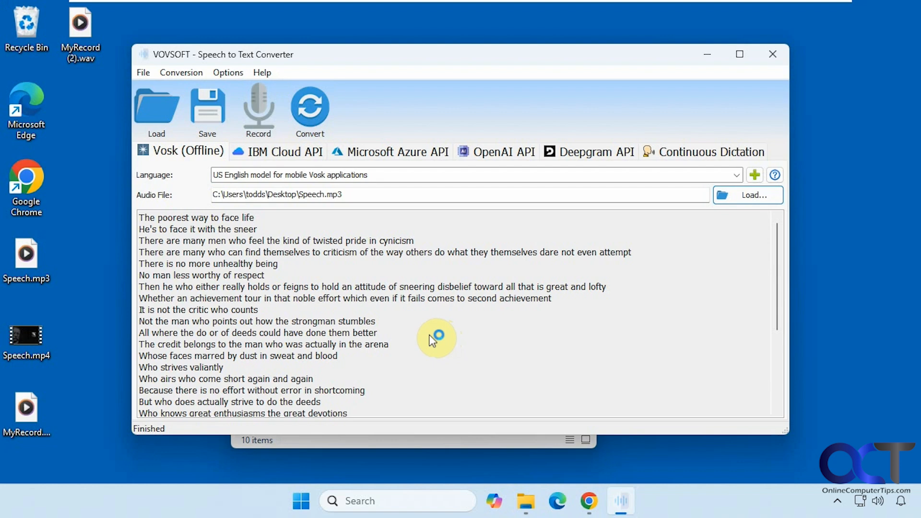
scroll(down, 3)
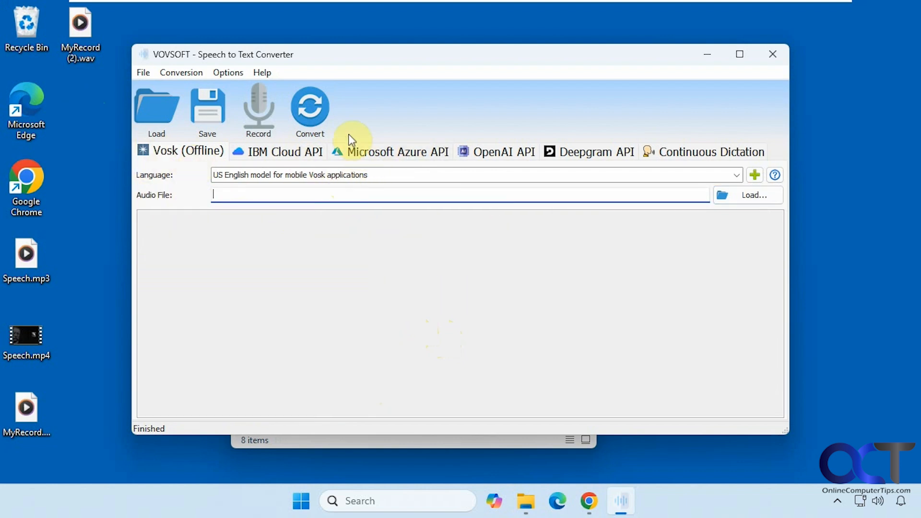
- Switch the converter to Continuous Dictation mode
click(711, 152)
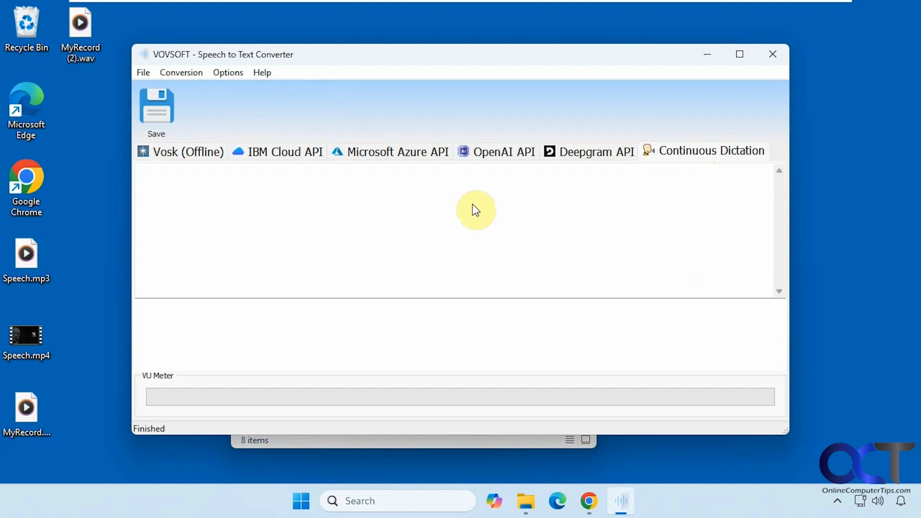
mouse_move(491, 236)
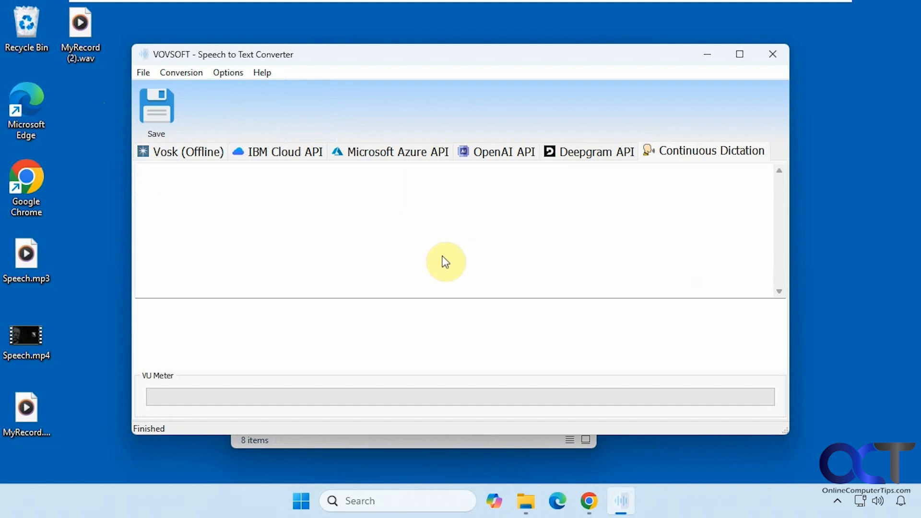
mouse_move(436, 228)
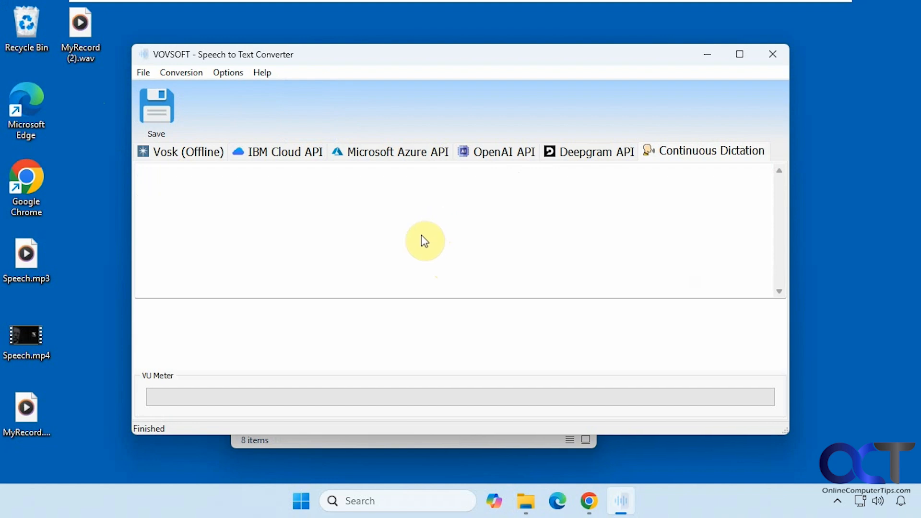
mouse_move(428, 244)
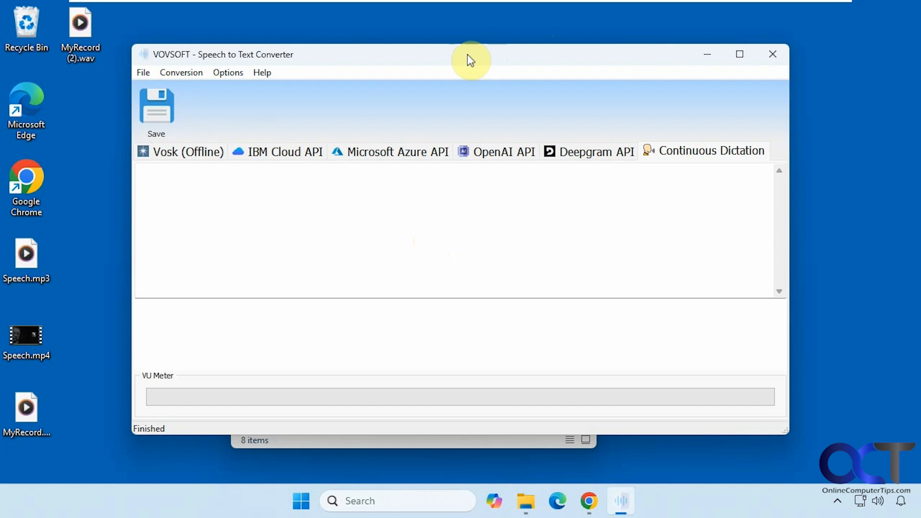
mouse_move(516, 236)
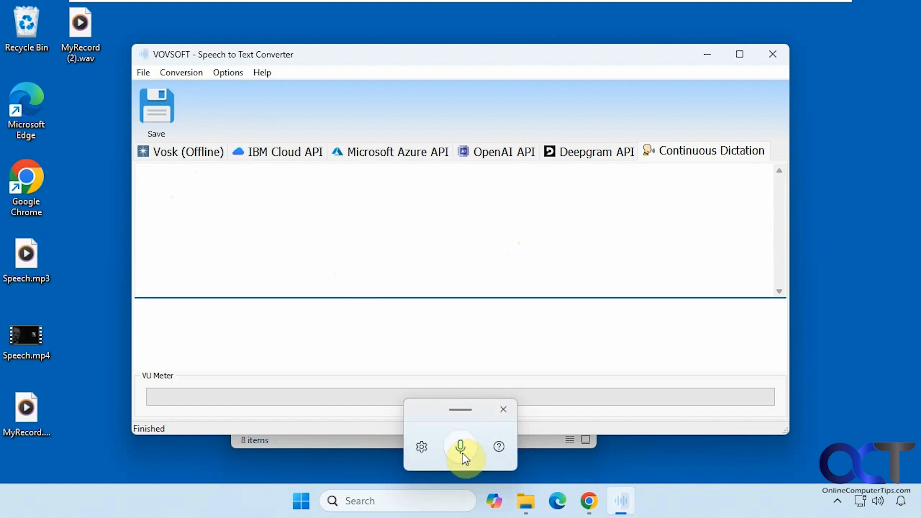
- Voice-type 'and hopefully it will type it in the box…' and 'let's see if punctuation works.'
click(460, 447)
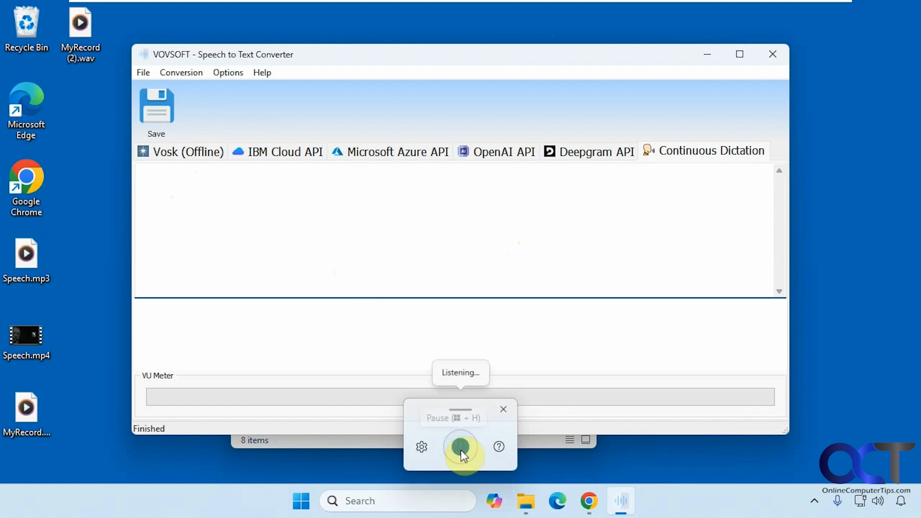
click(460, 447)
text(Okay so now it is listening to my voice)
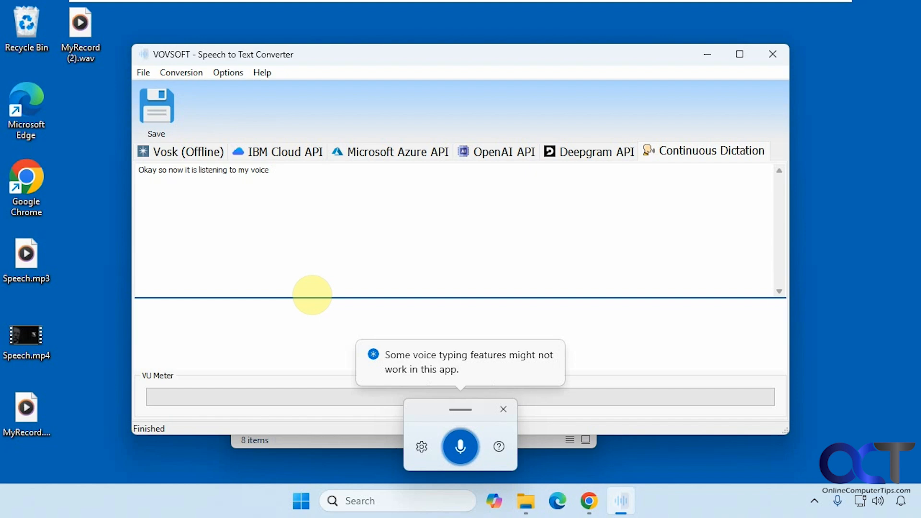
text(and hopefully it will type it in the box when everything is done)
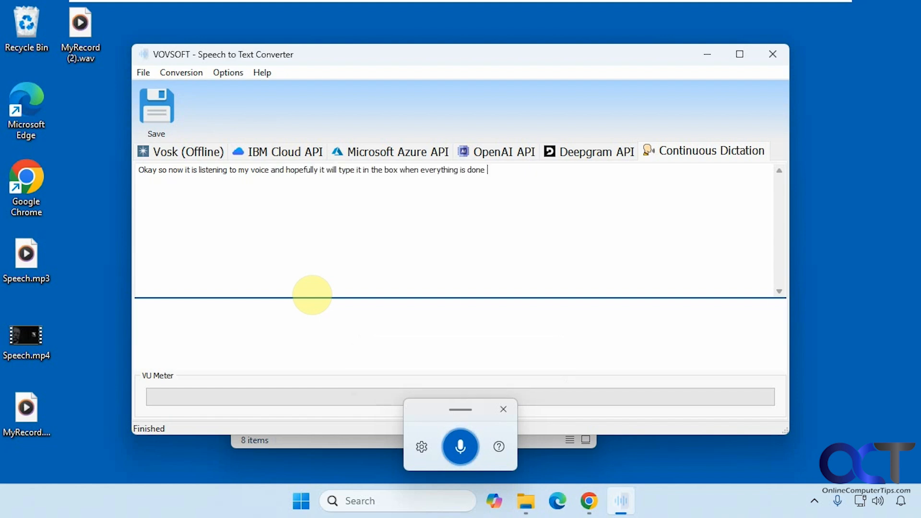
click(460, 447)
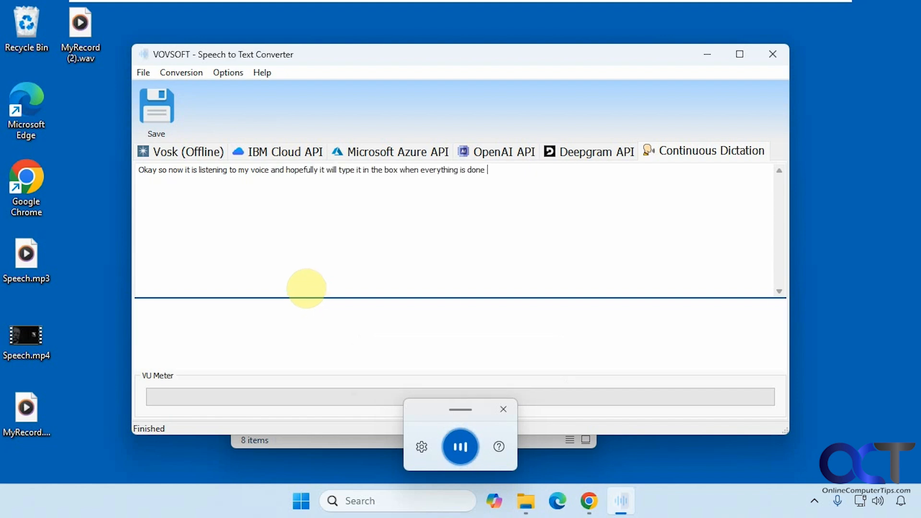
click(460, 447)
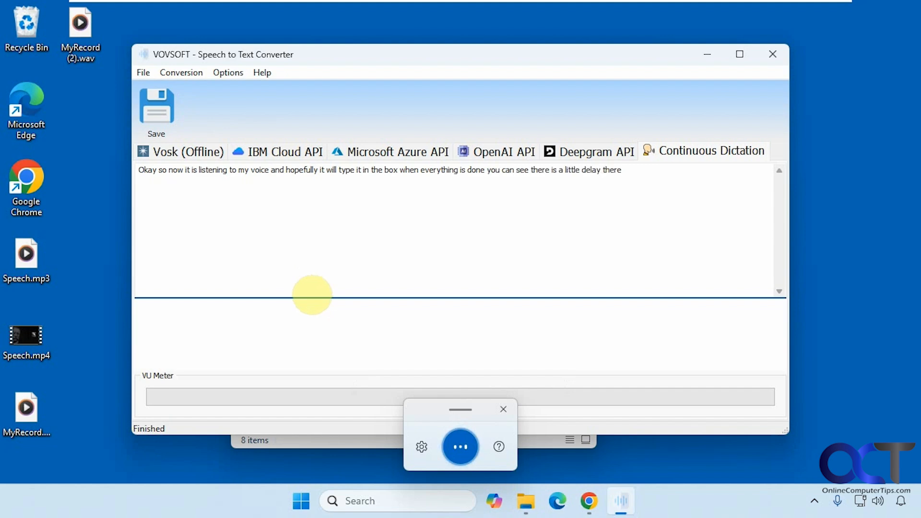
text(let's see if punctuation works.)
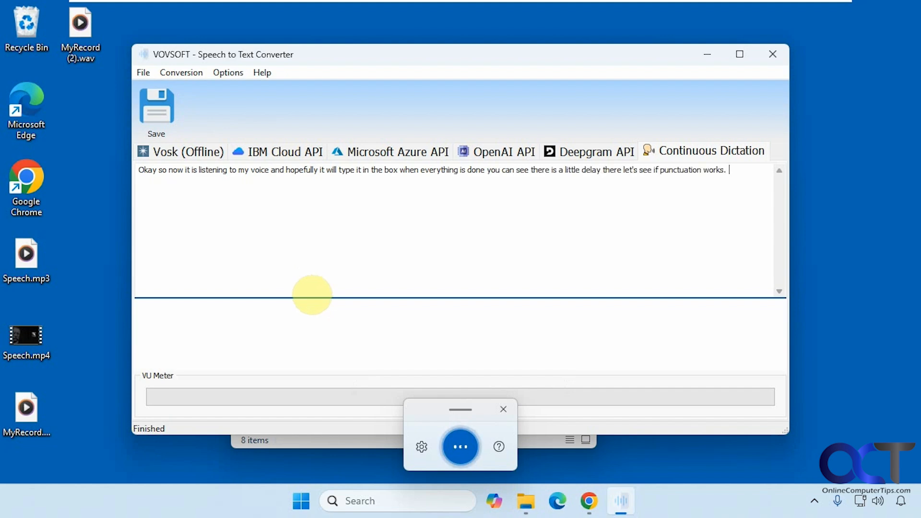
click(460, 447)
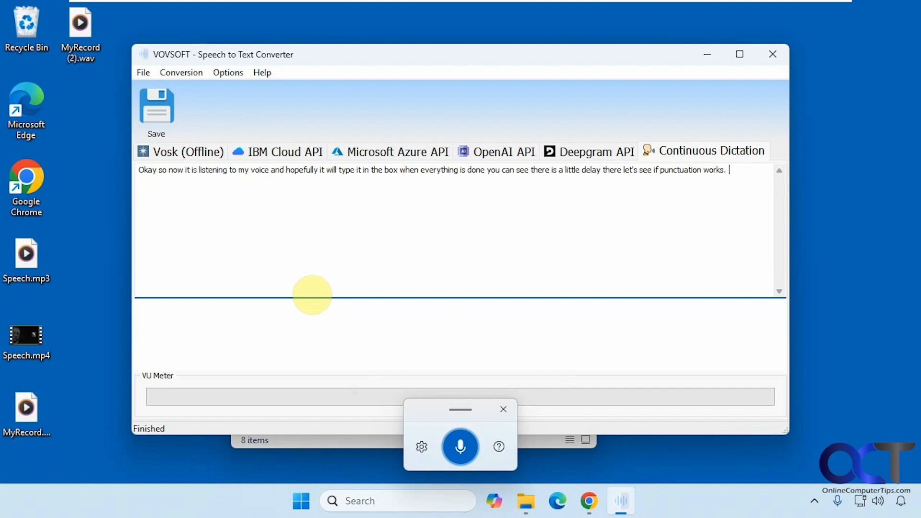
click(460, 447)
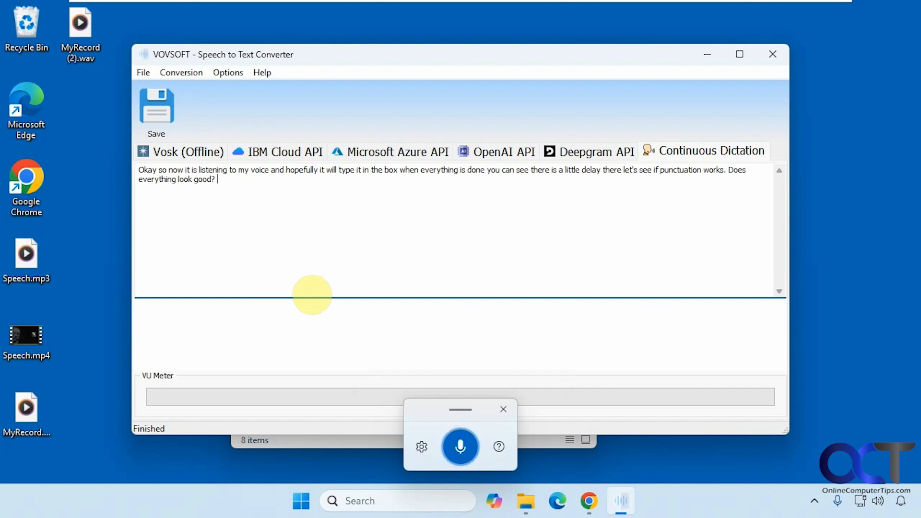
click(461, 447)
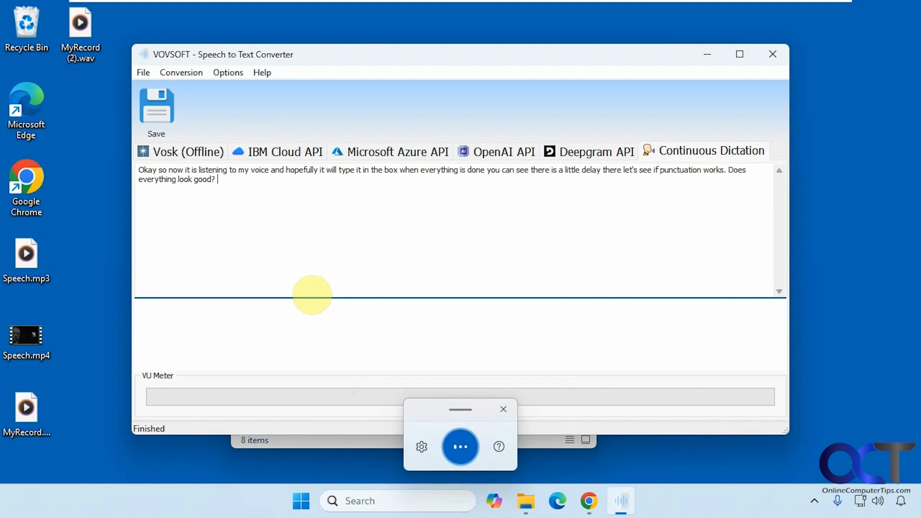
text(So you could see this way you coul)
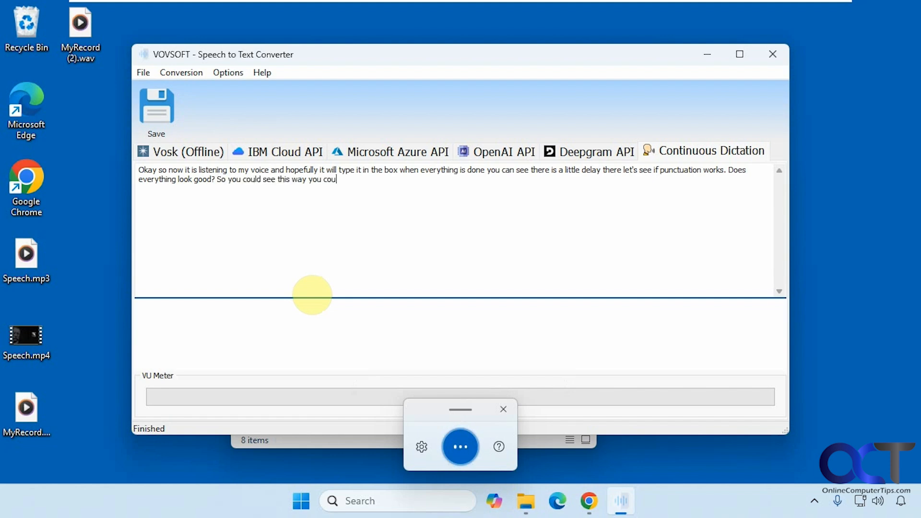
click(460, 447)
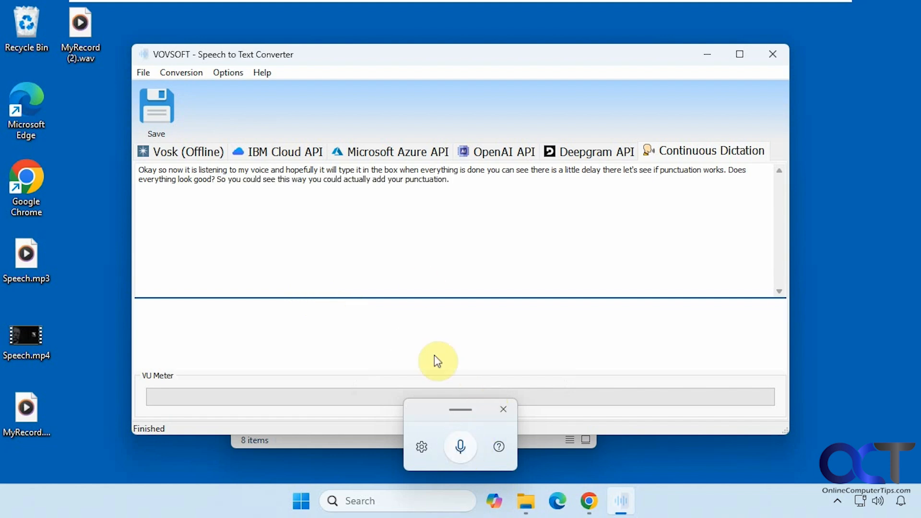
mouse_move(417, 263)
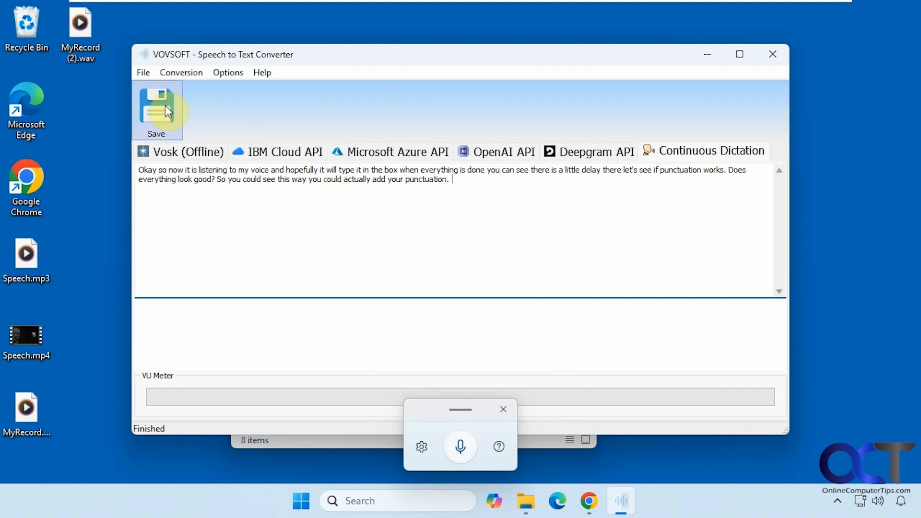
- Save the dictated text as test.txt in the Desktop folder
click(157, 109)
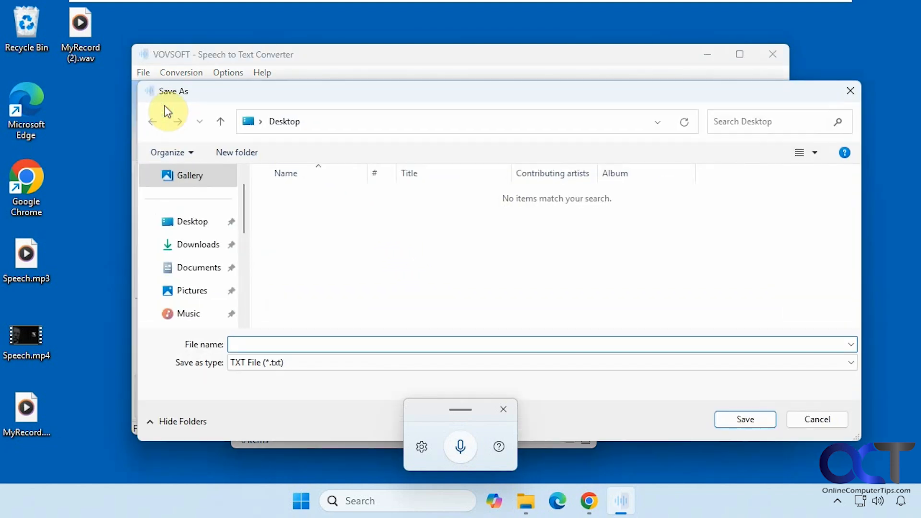
mouse_move(285, 315)
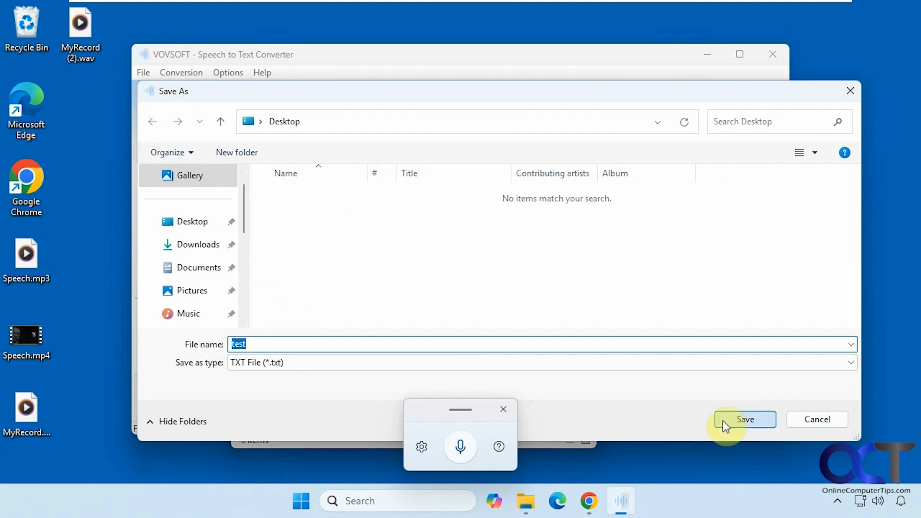
click(745, 419)
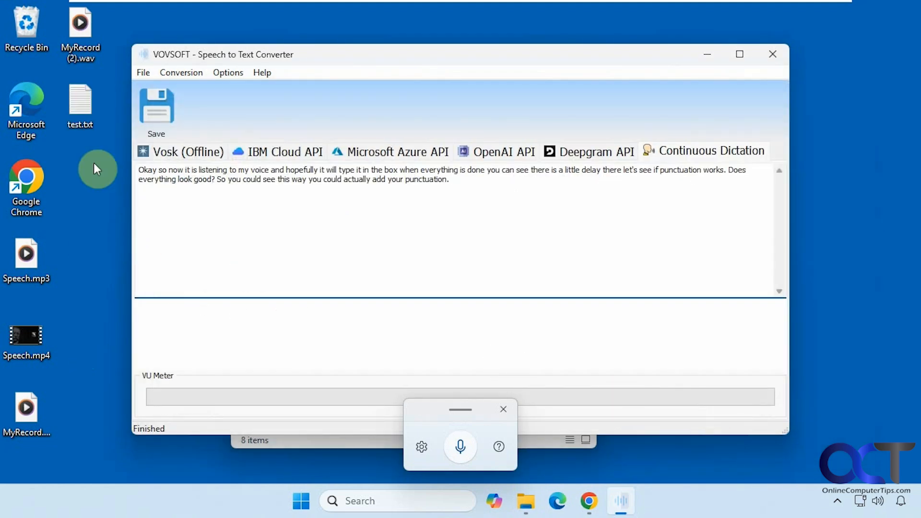
double_click(80, 106)
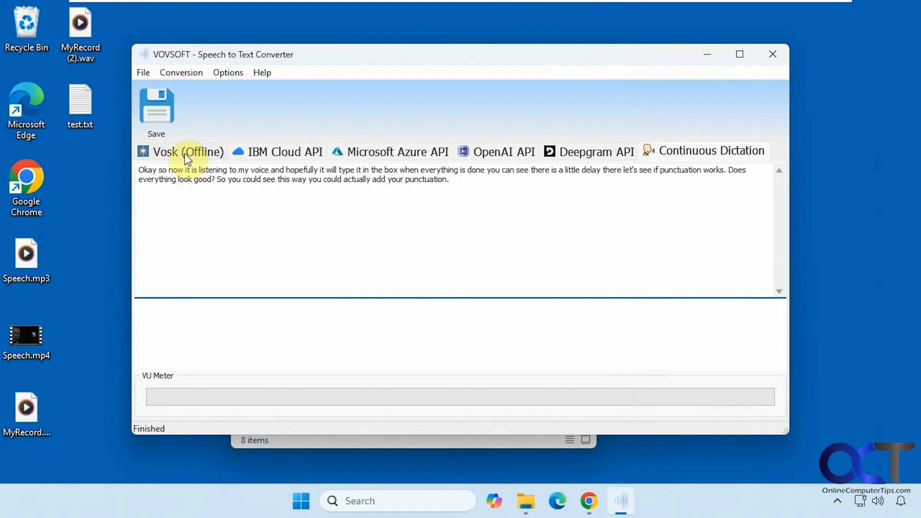
- Switch to the Vosk (Offline) tab and browse the File and Conversion menus without choosing
click(182, 151)
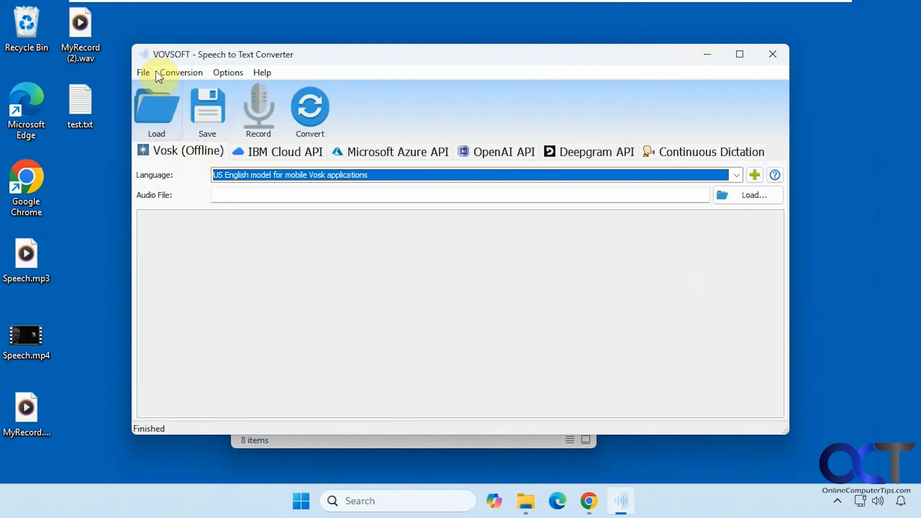
click(143, 72)
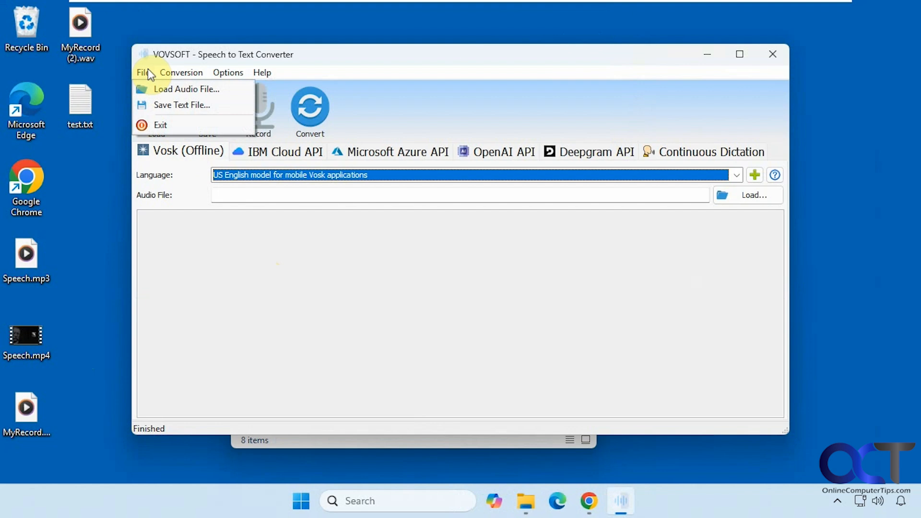
click(181, 73)
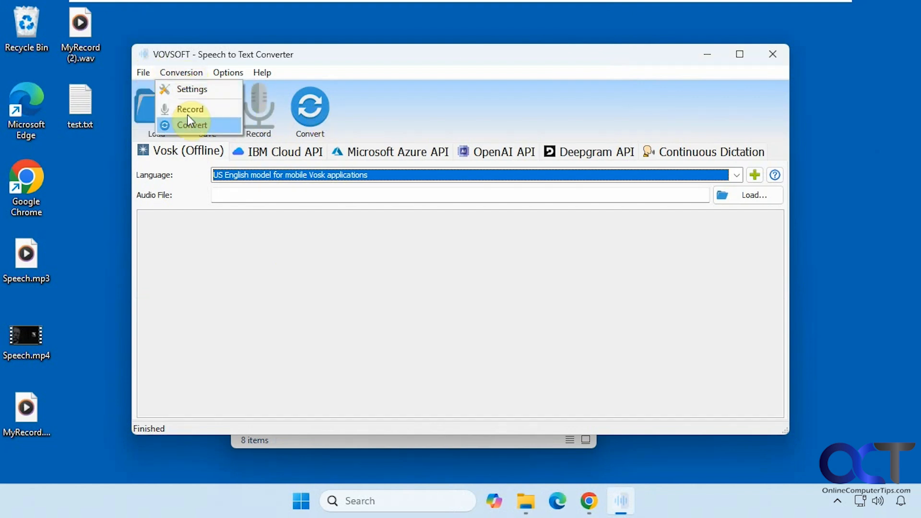
click(181, 72)
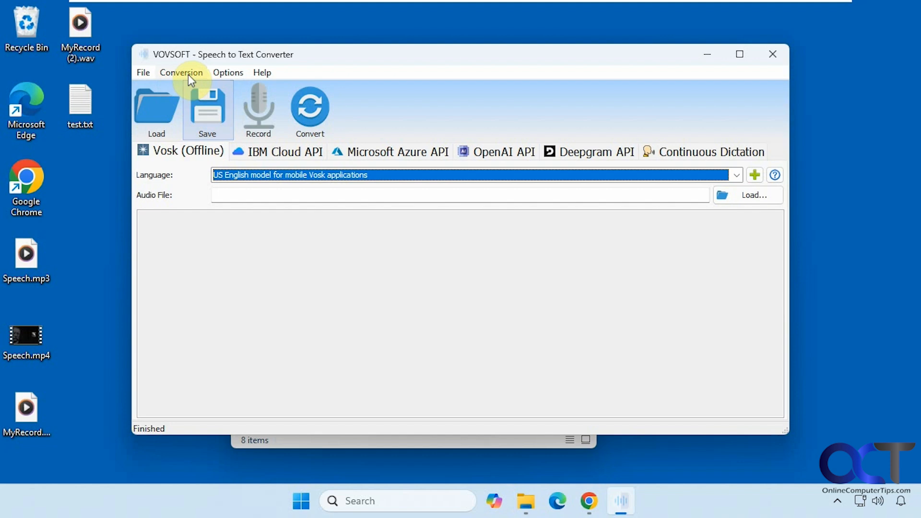
click(181, 72)
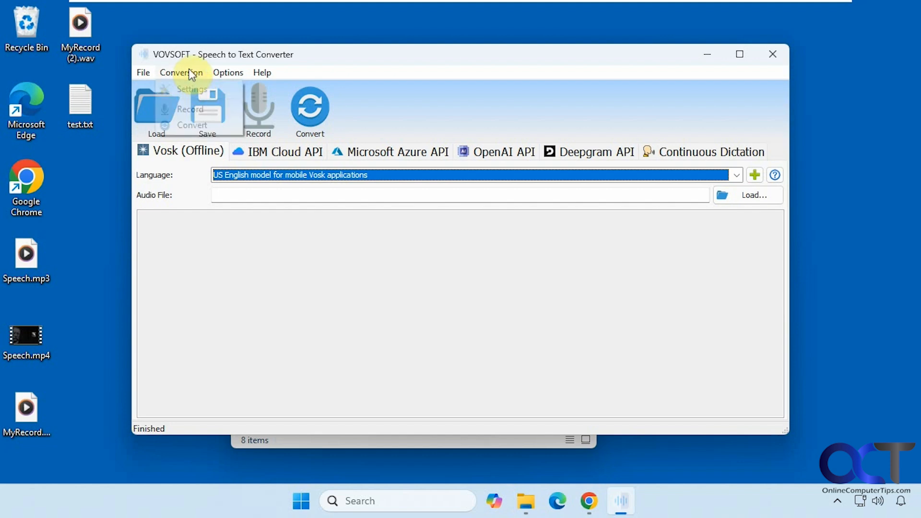
click(180, 73)
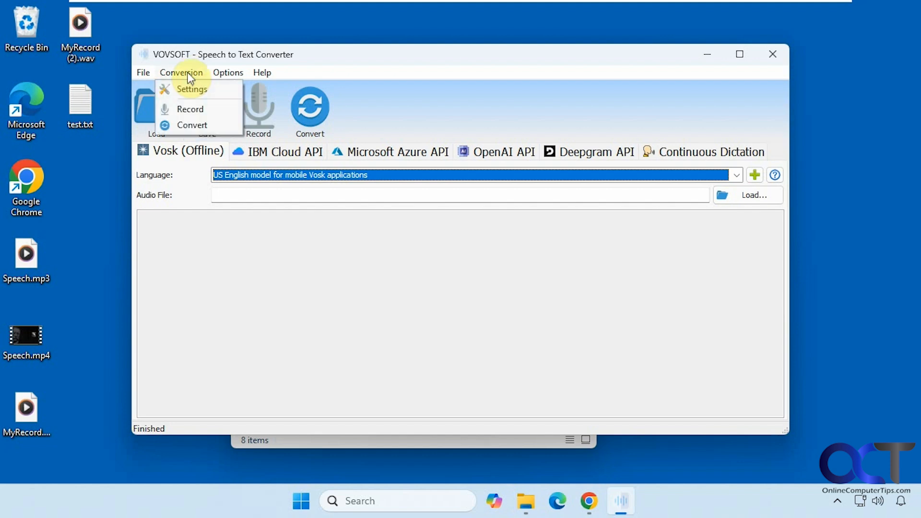
click(228, 71)
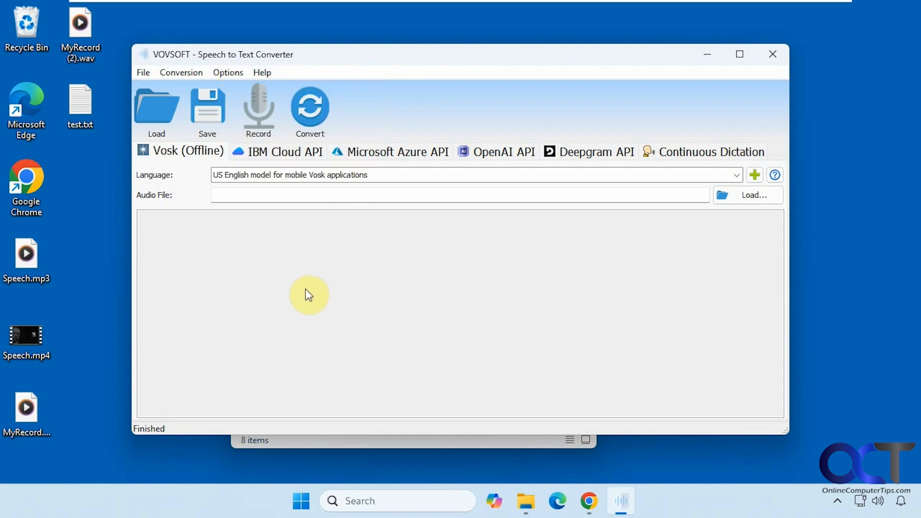
mouse_move(207, 109)
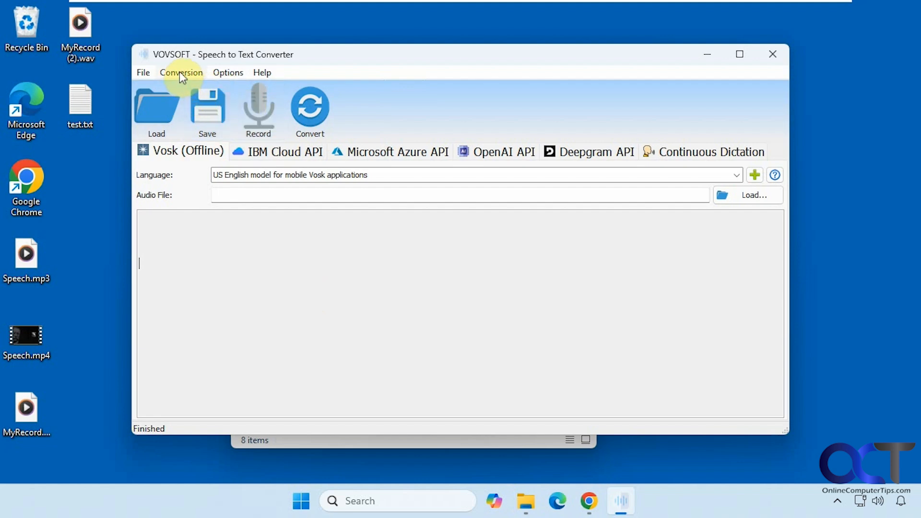
mouse_move(258, 109)
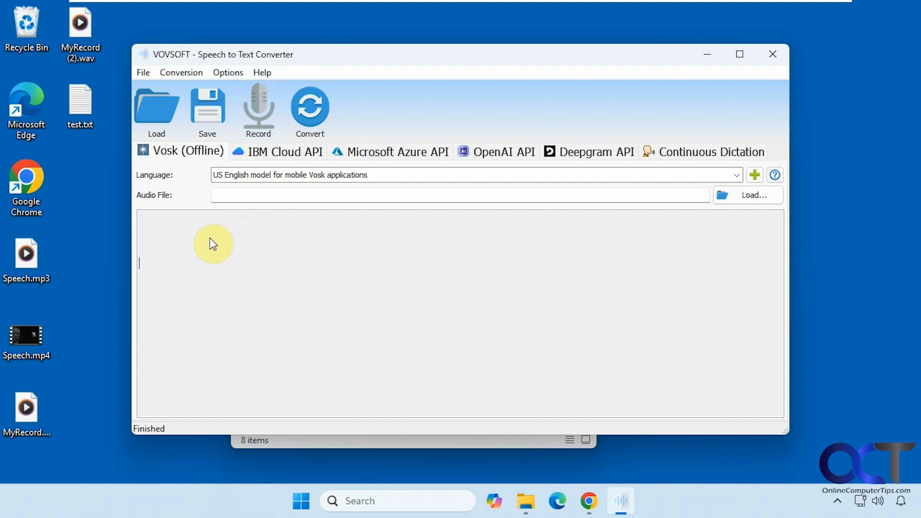
mouse_move(238, 260)
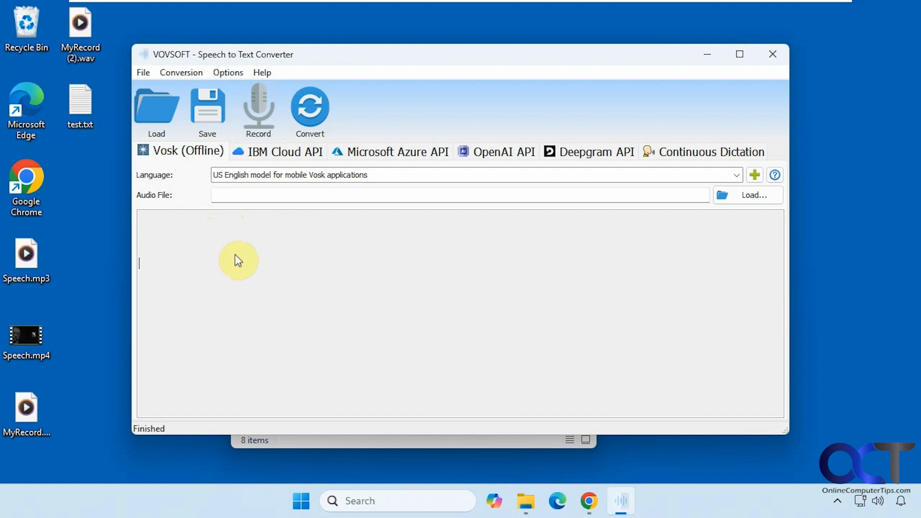